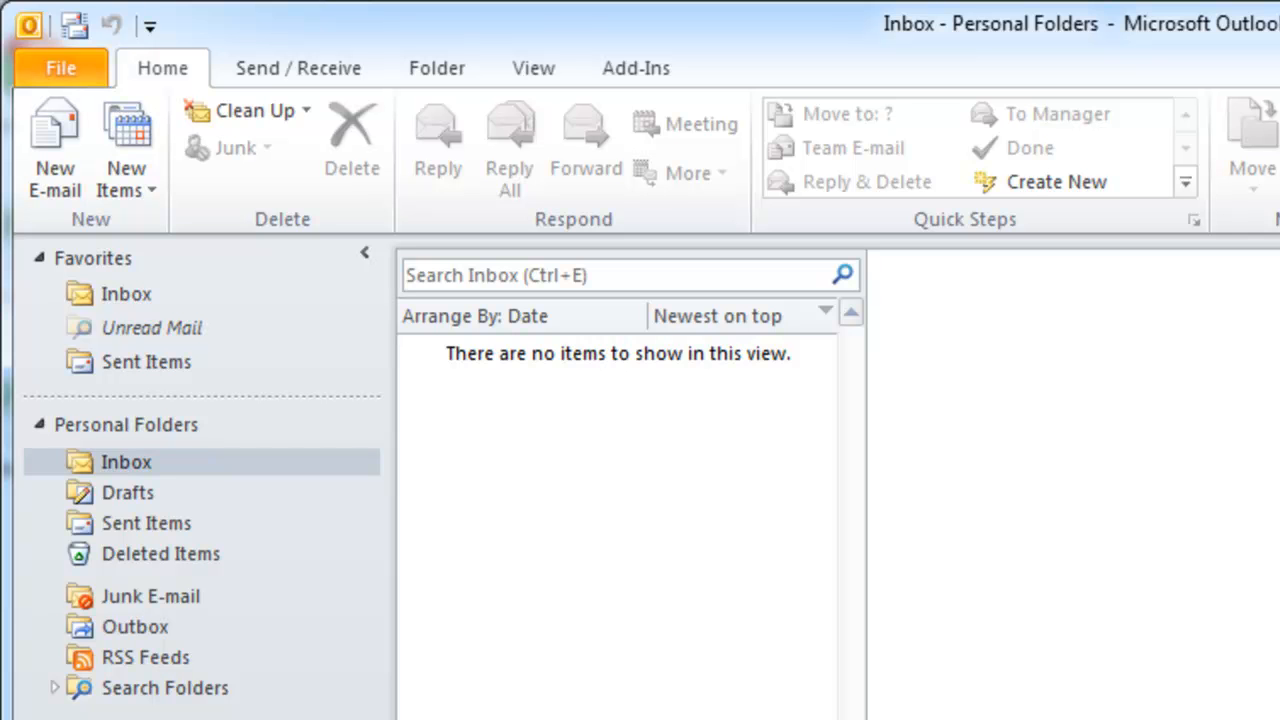
# Reach the Account Settings dialog from File > Info, showing an empty e-mail account list
pyautogui.click(60, 68)
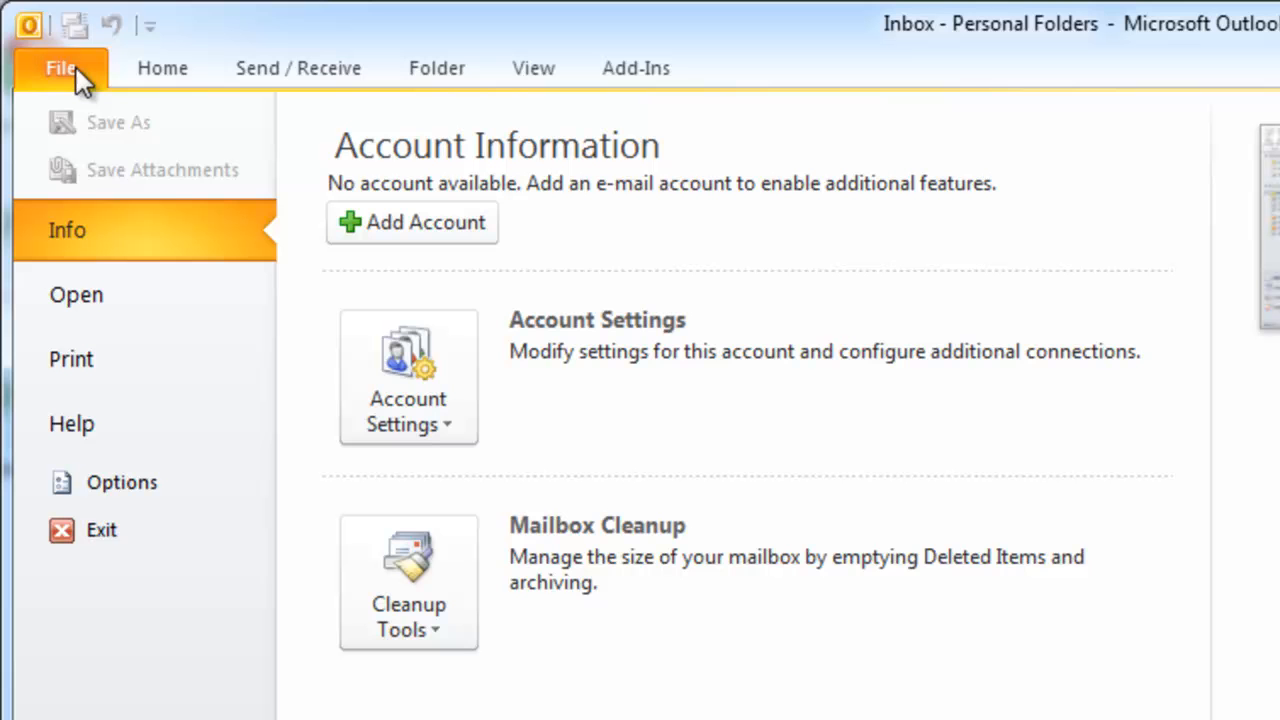
pyautogui.moveTo(128, 240)
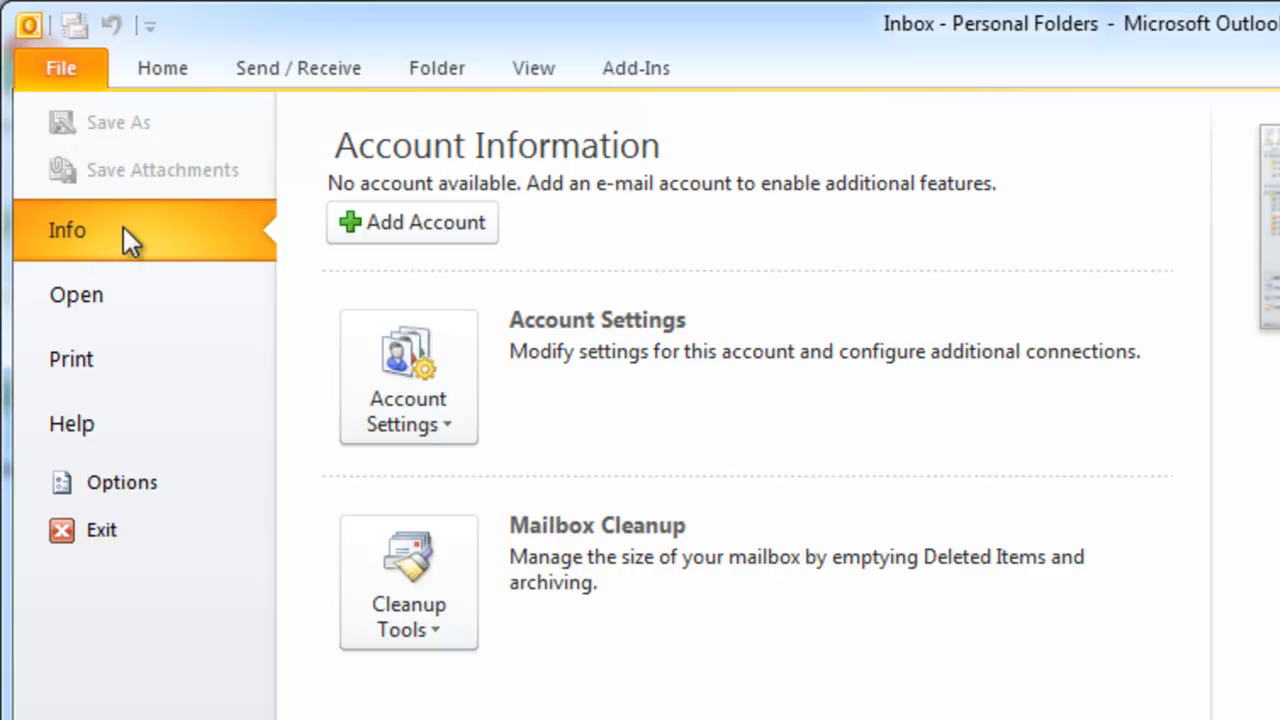
pyautogui.click(408, 376)
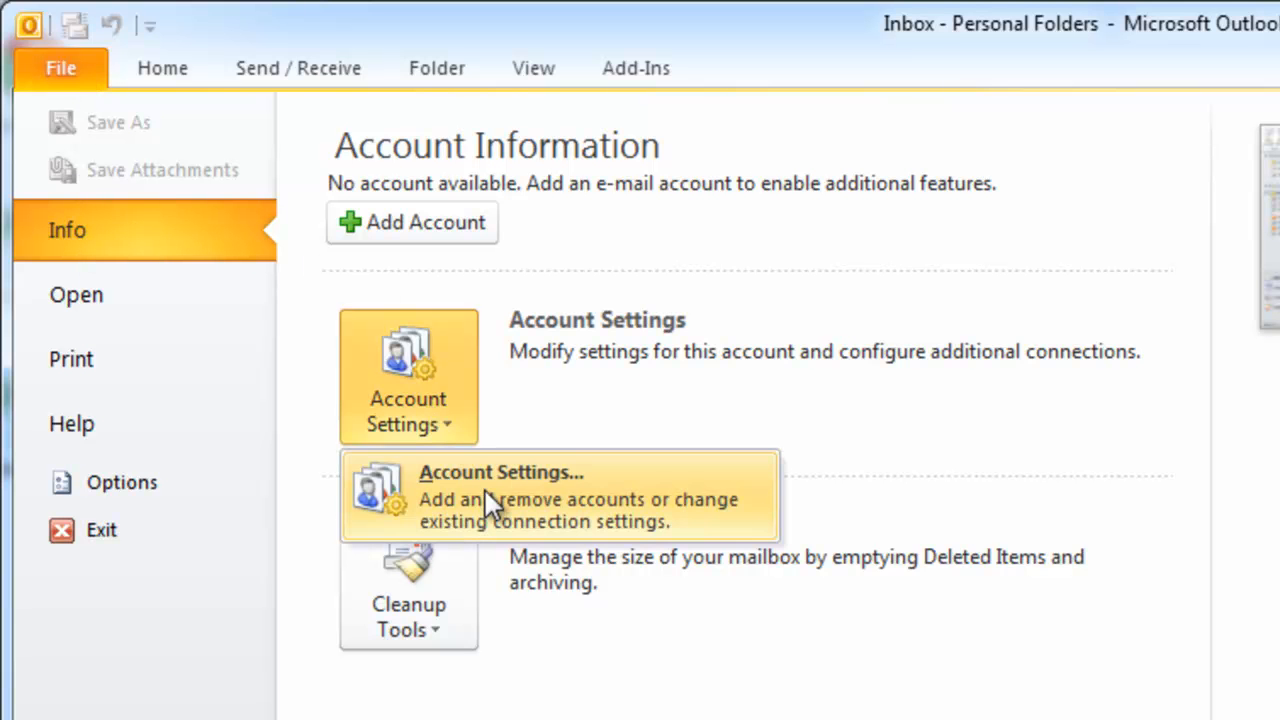
pyautogui.click(500, 496)
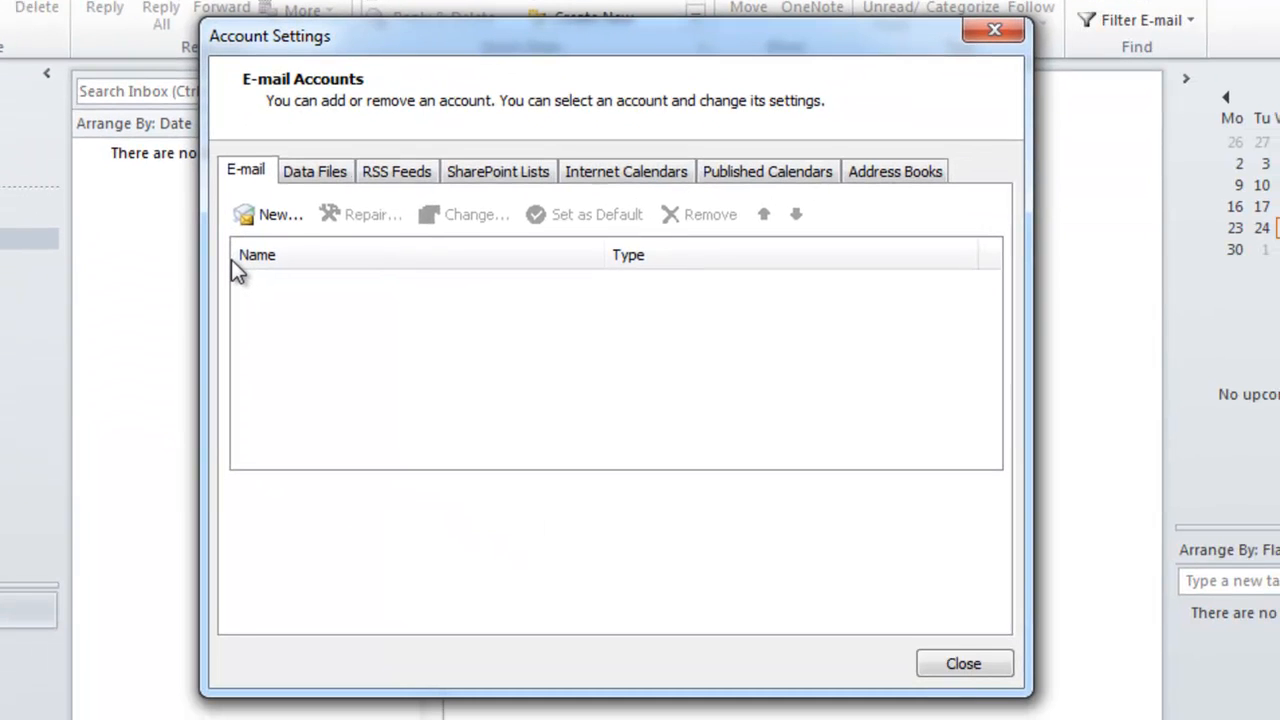
pyautogui.moveTo(258, 192)
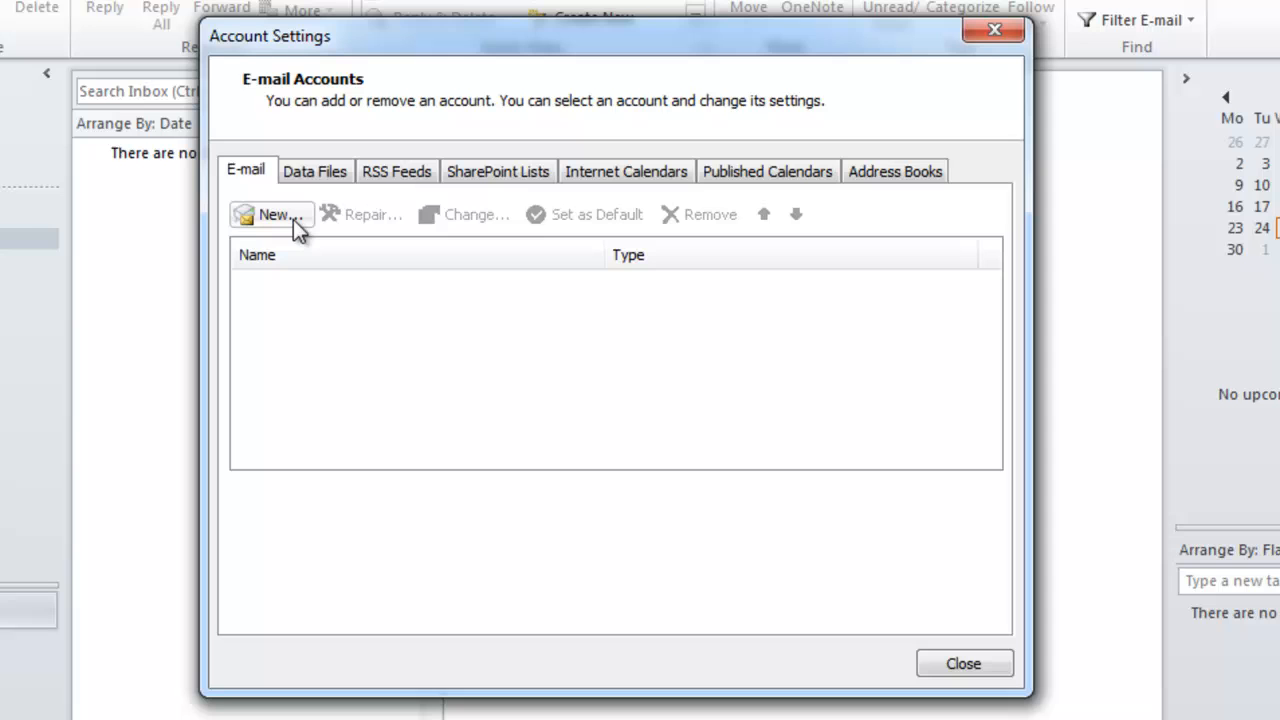
# Begin a new account for John Smith with his e-mail address and the password entered twice
pyautogui.click(272, 214)
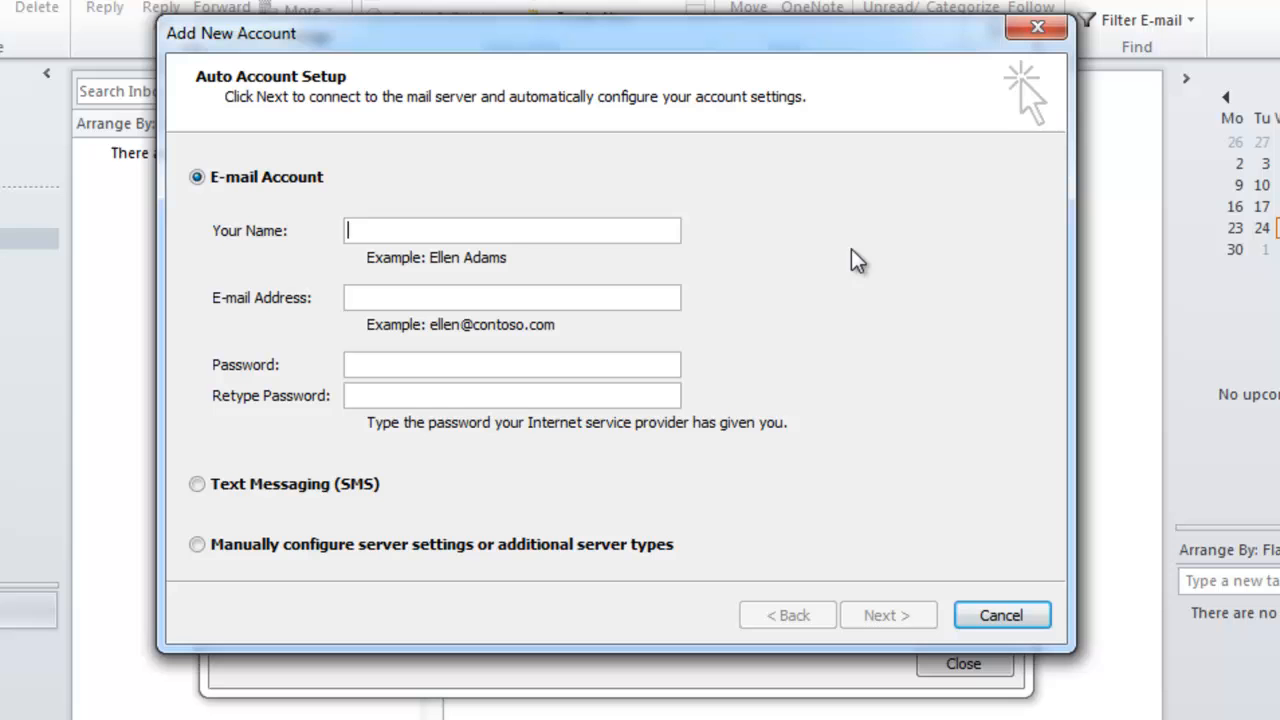
pyautogui.write('S')
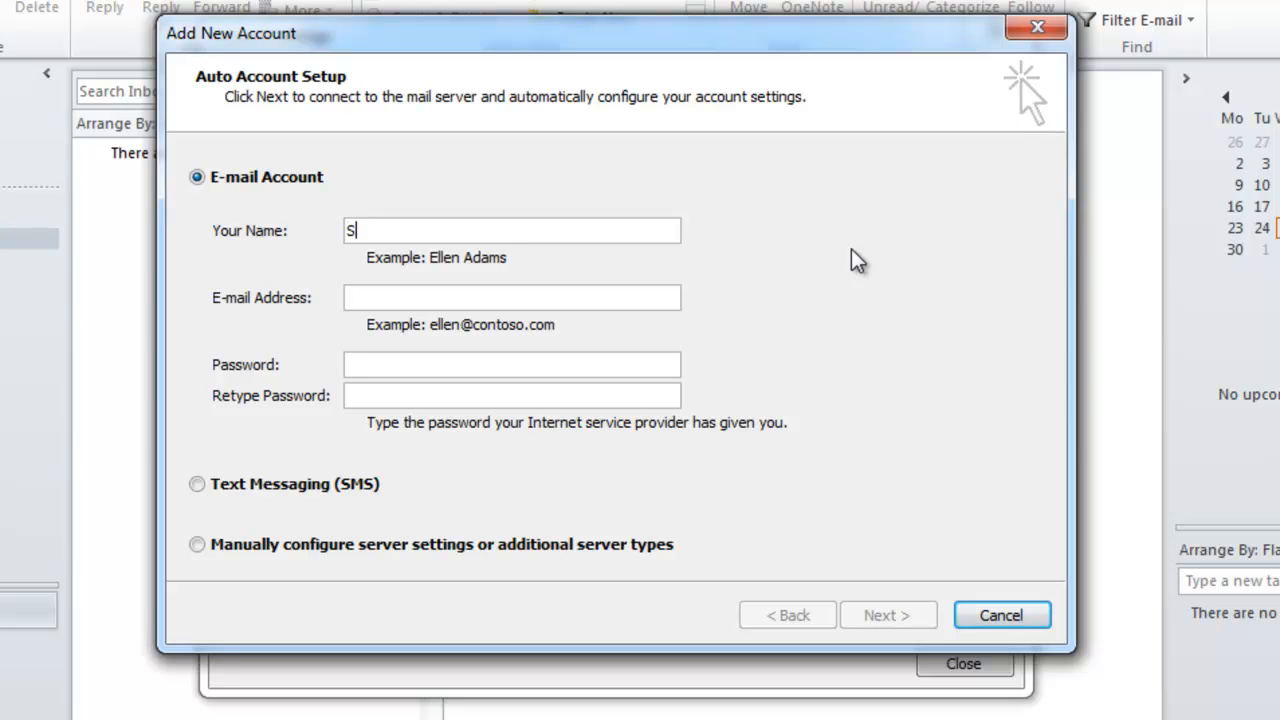
pyautogui.write('John Smith')
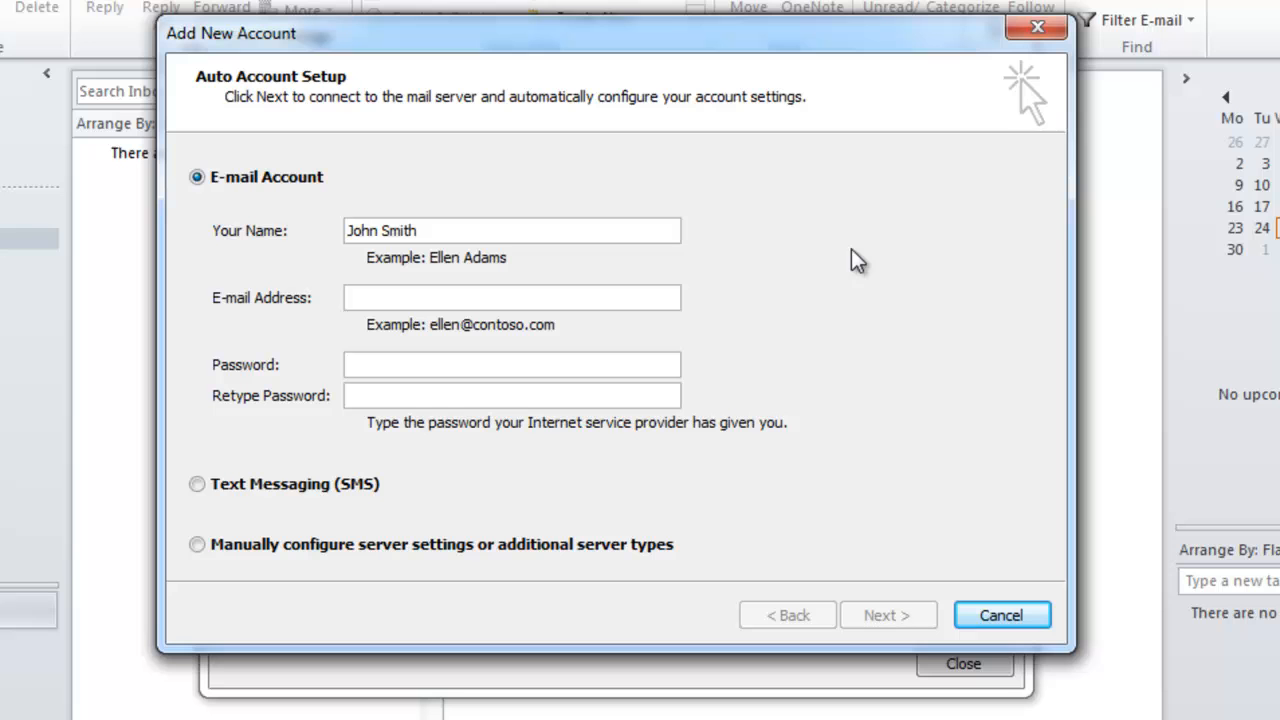
pyautogui.write('johnsmith@example.au.com')
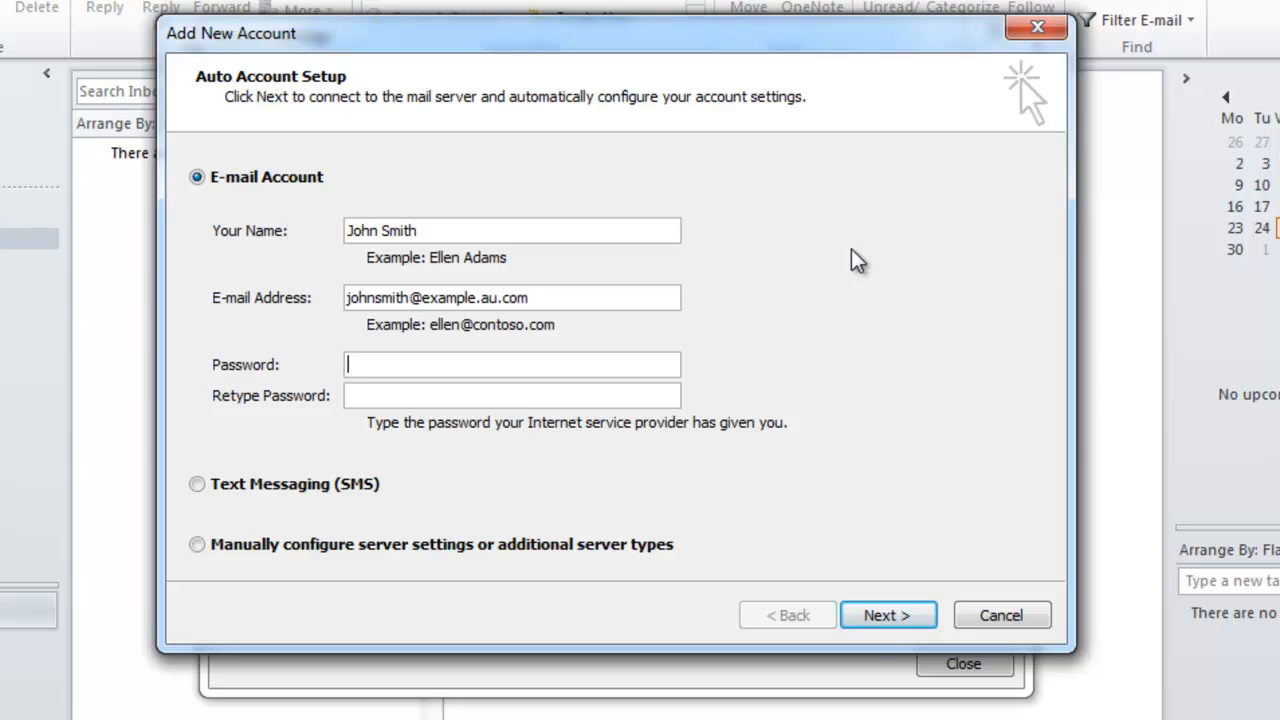
pyautogui.write('***')
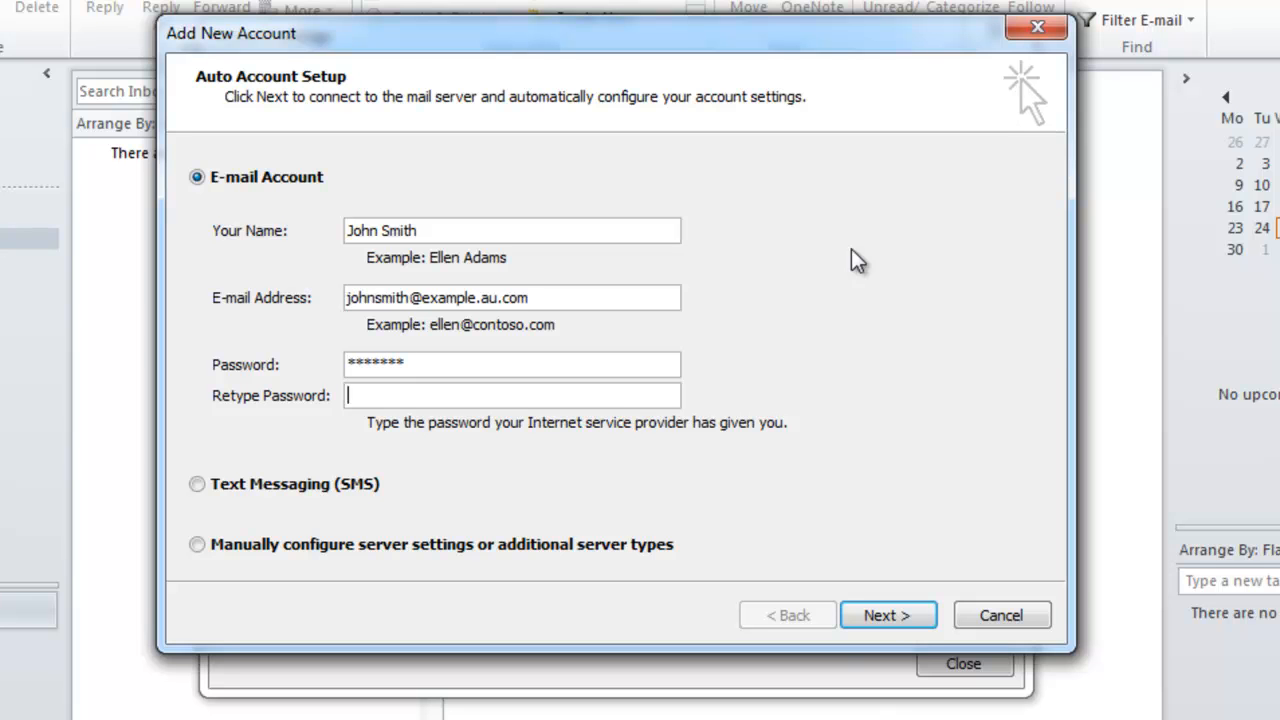
pyautogui.write('*******')
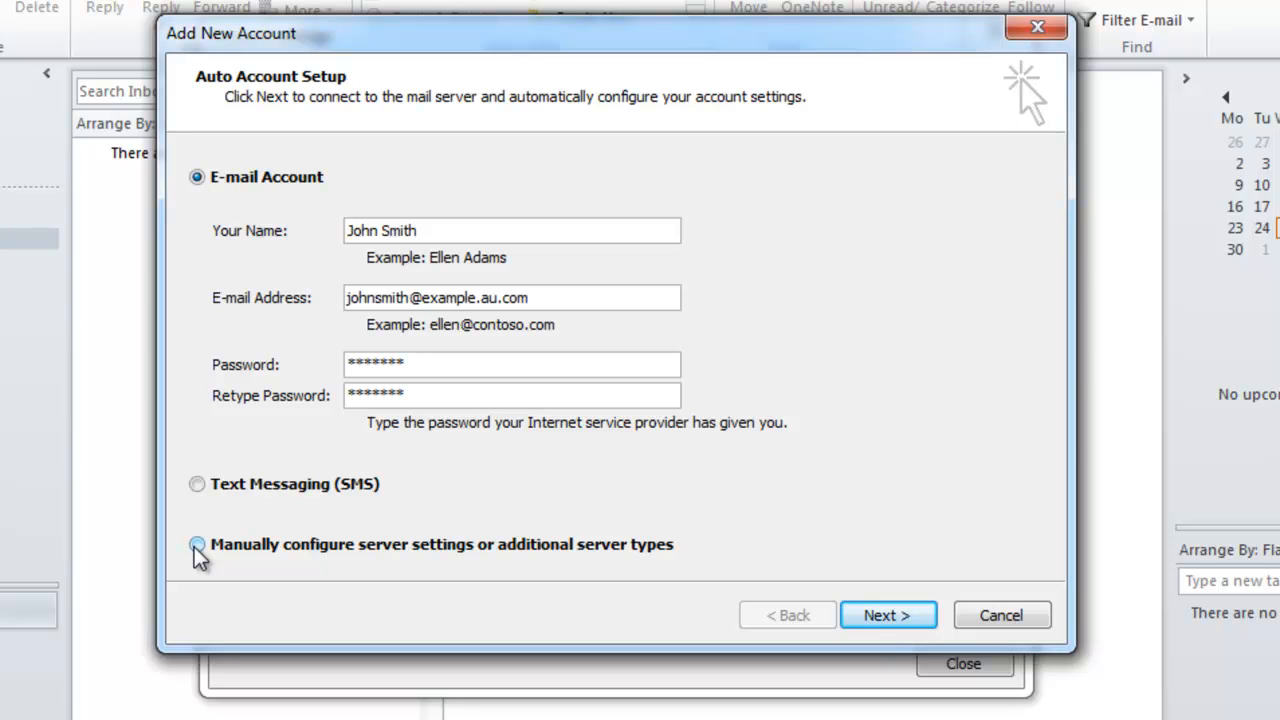
# Choose 'Manually configure server settings or additional server types' and continue to the service choice
pyautogui.click(196, 544)
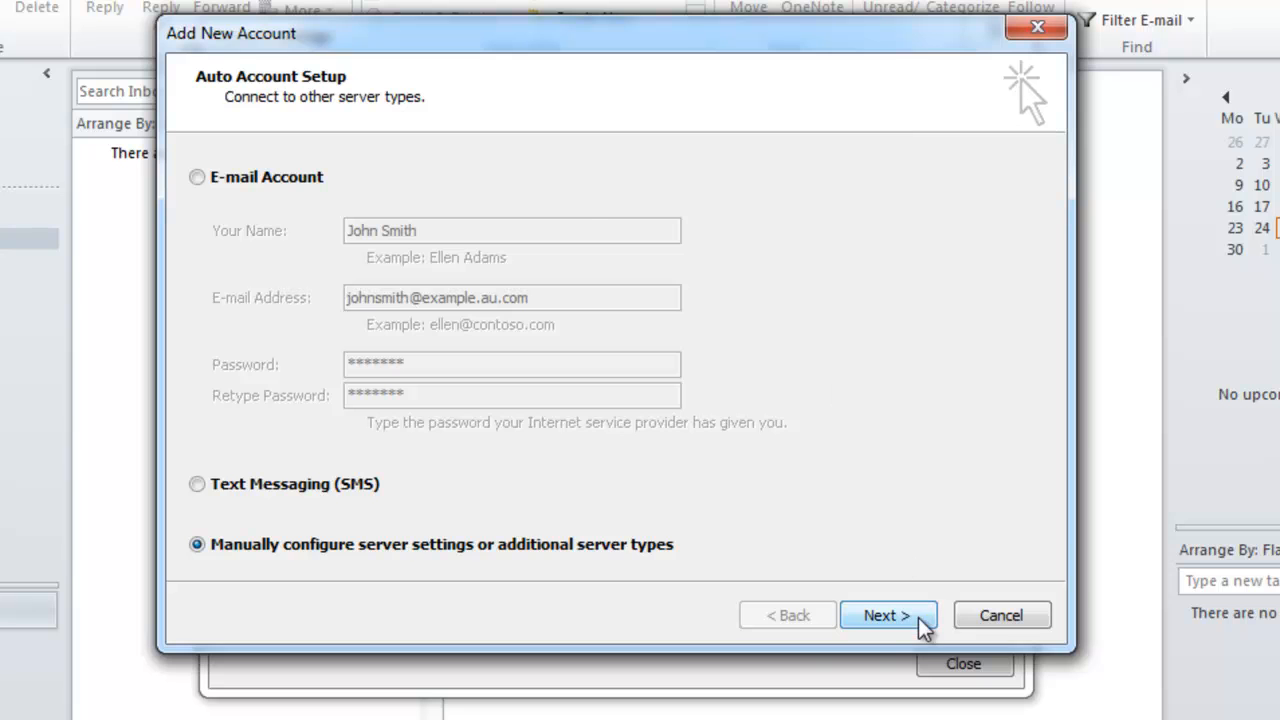
pyautogui.click(886, 616)
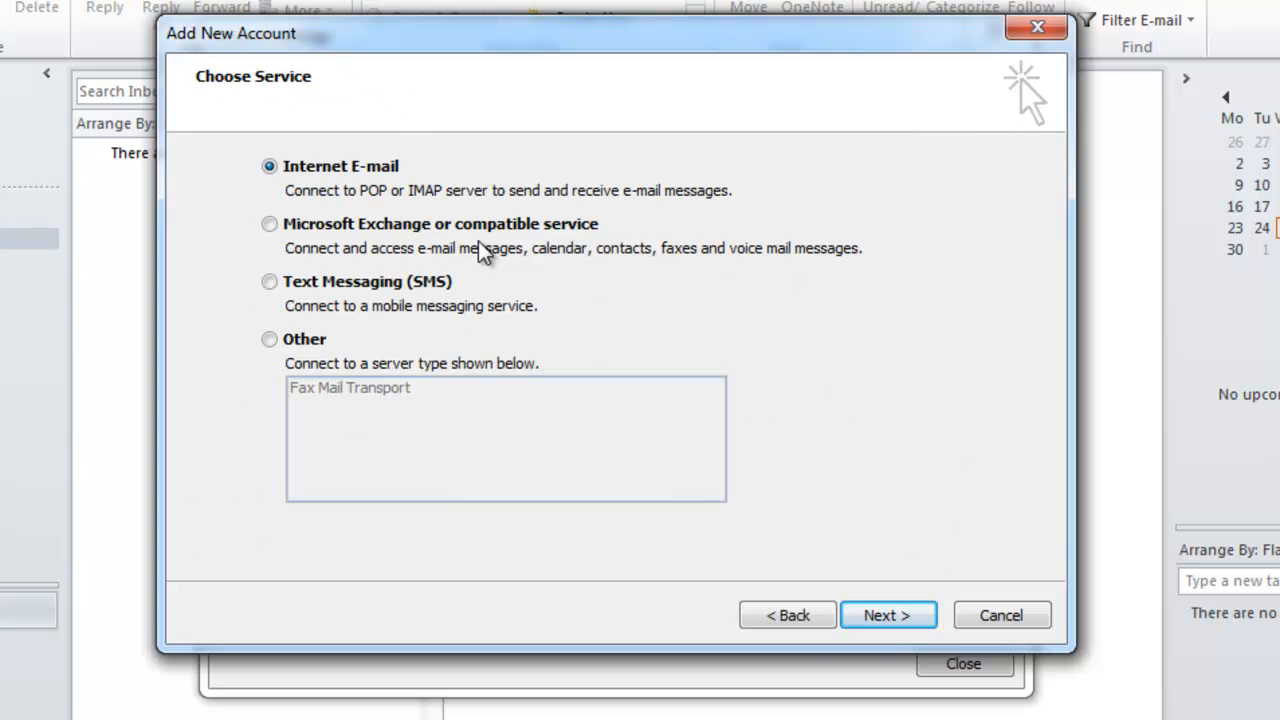
pyautogui.moveTo(350, 210)
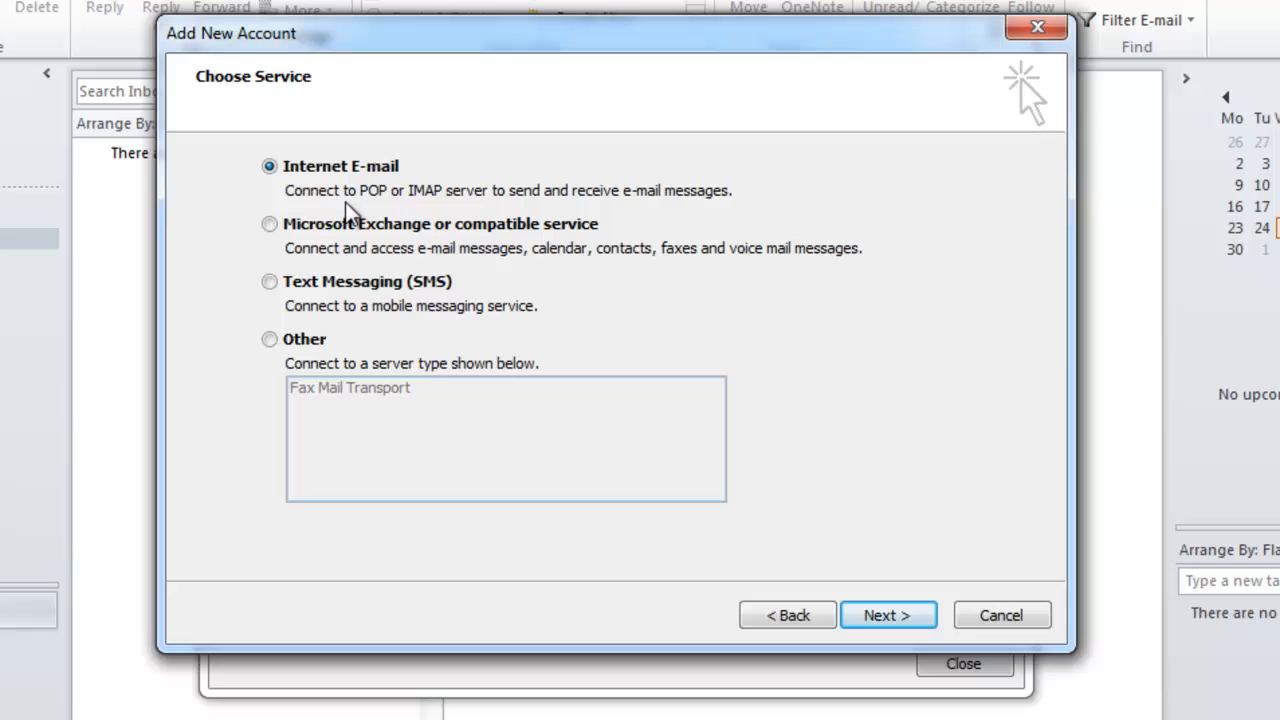
pyautogui.moveTo(560, 204)
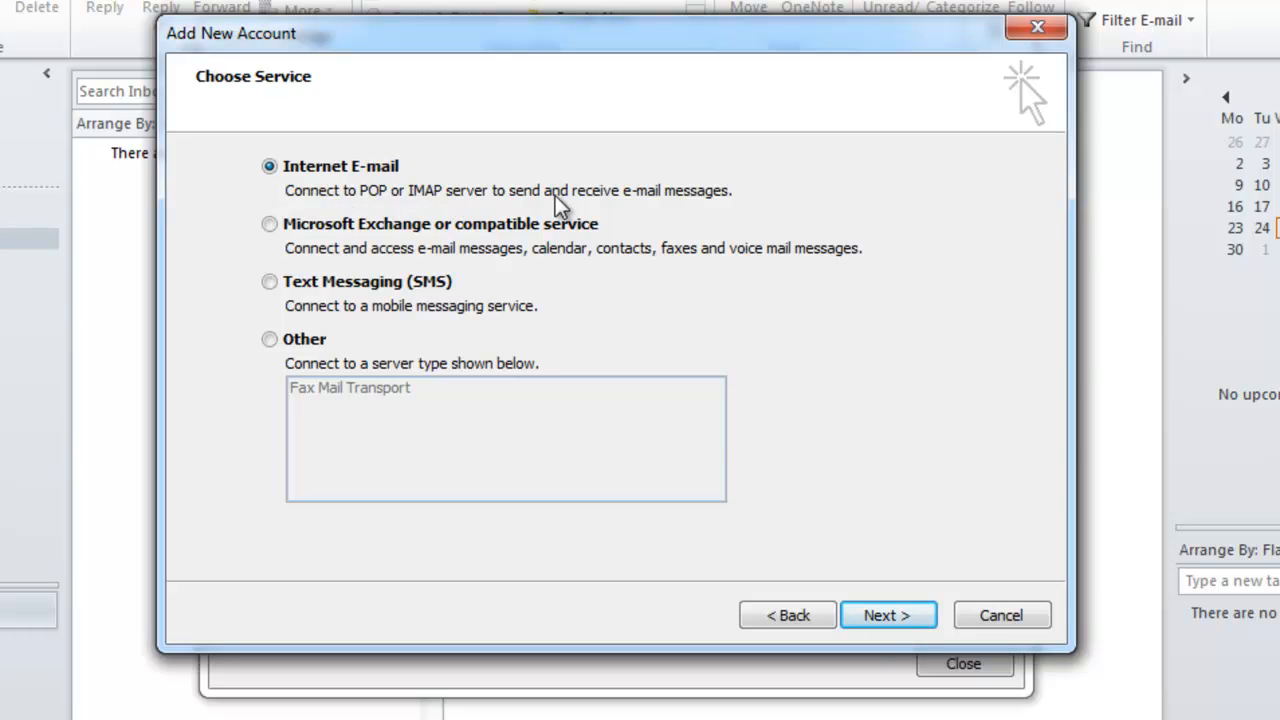
pyautogui.moveTo(984, 516)
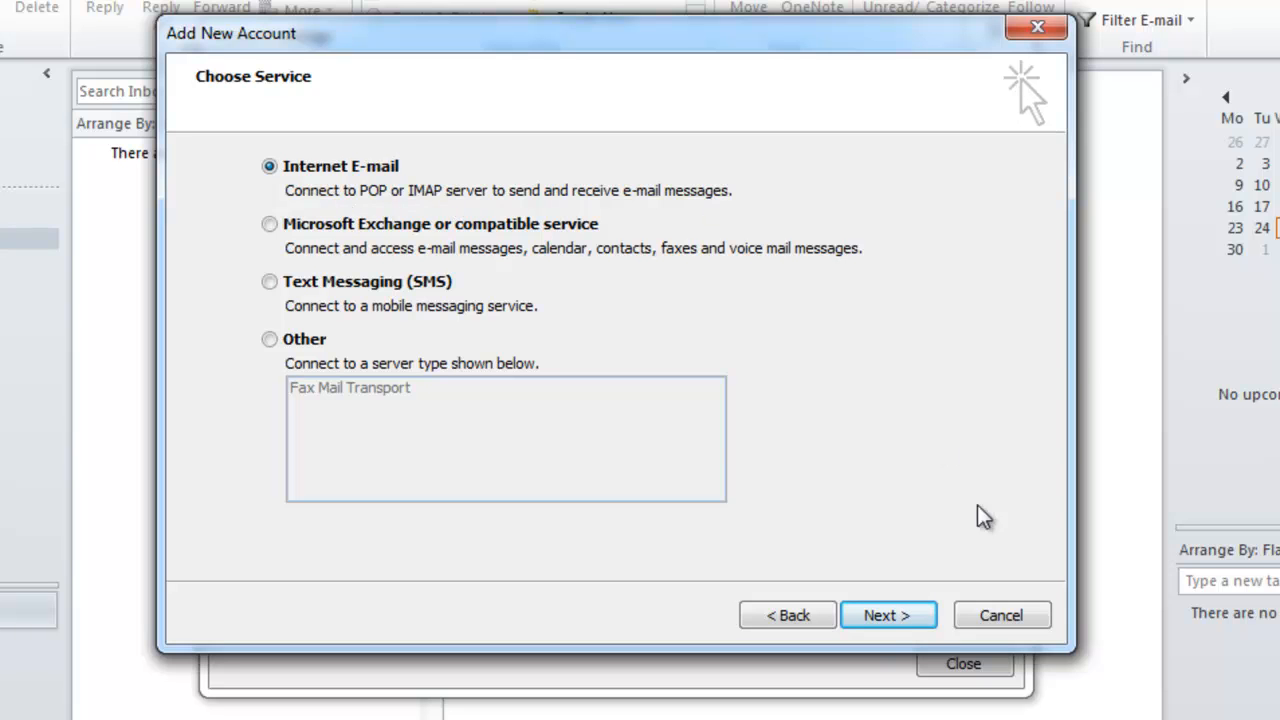
# Continue with Internet E-mail and keep POP3 as the account type
pyautogui.click(886, 616)
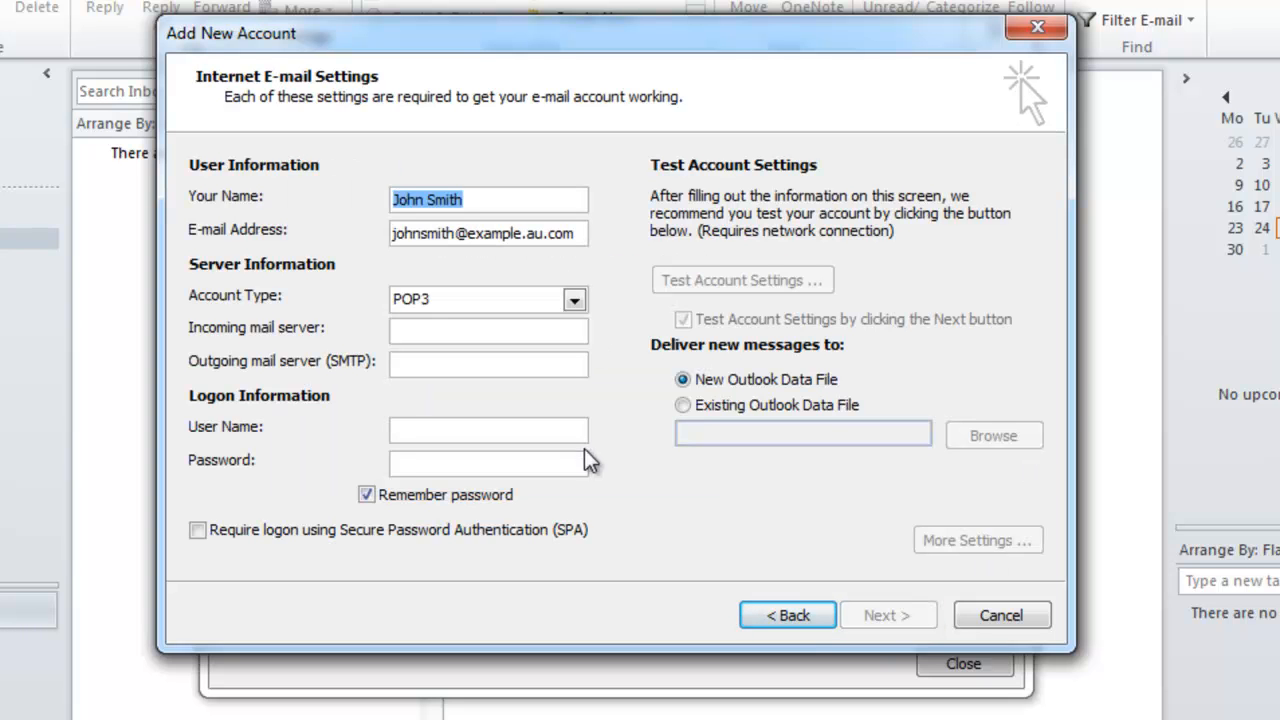
pyautogui.moveTo(624, 388)
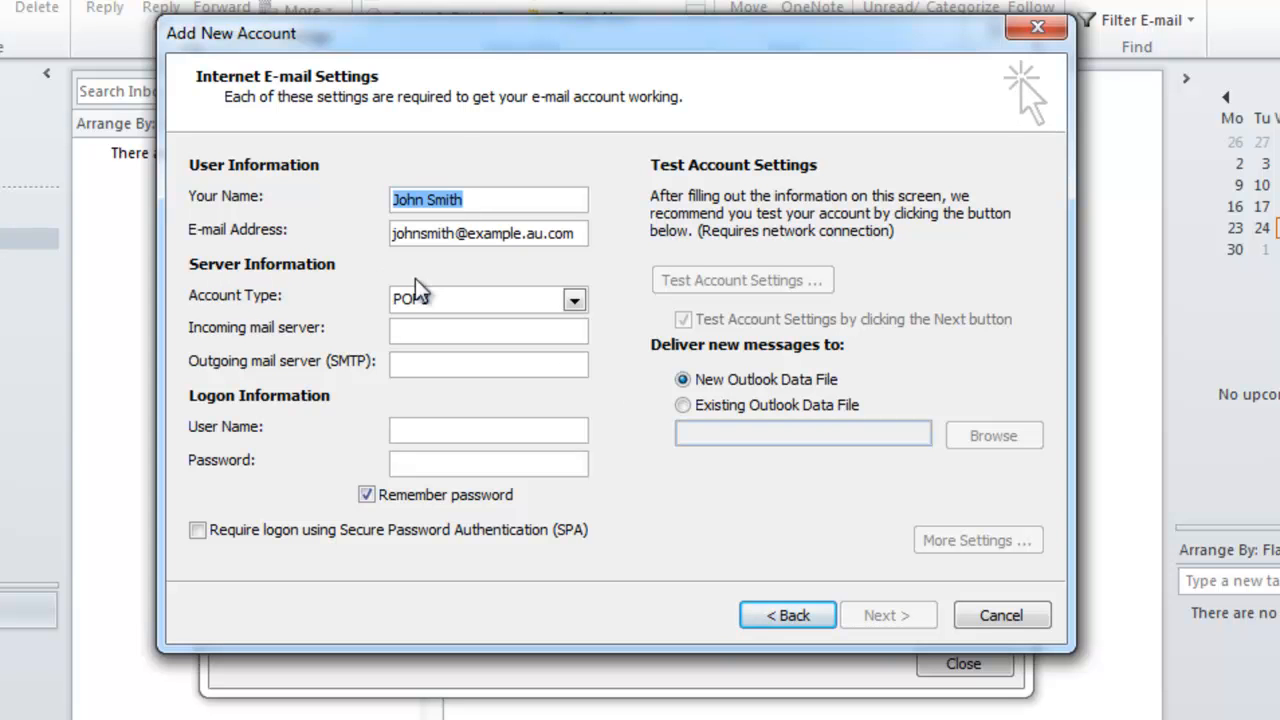
pyautogui.click(574, 300)
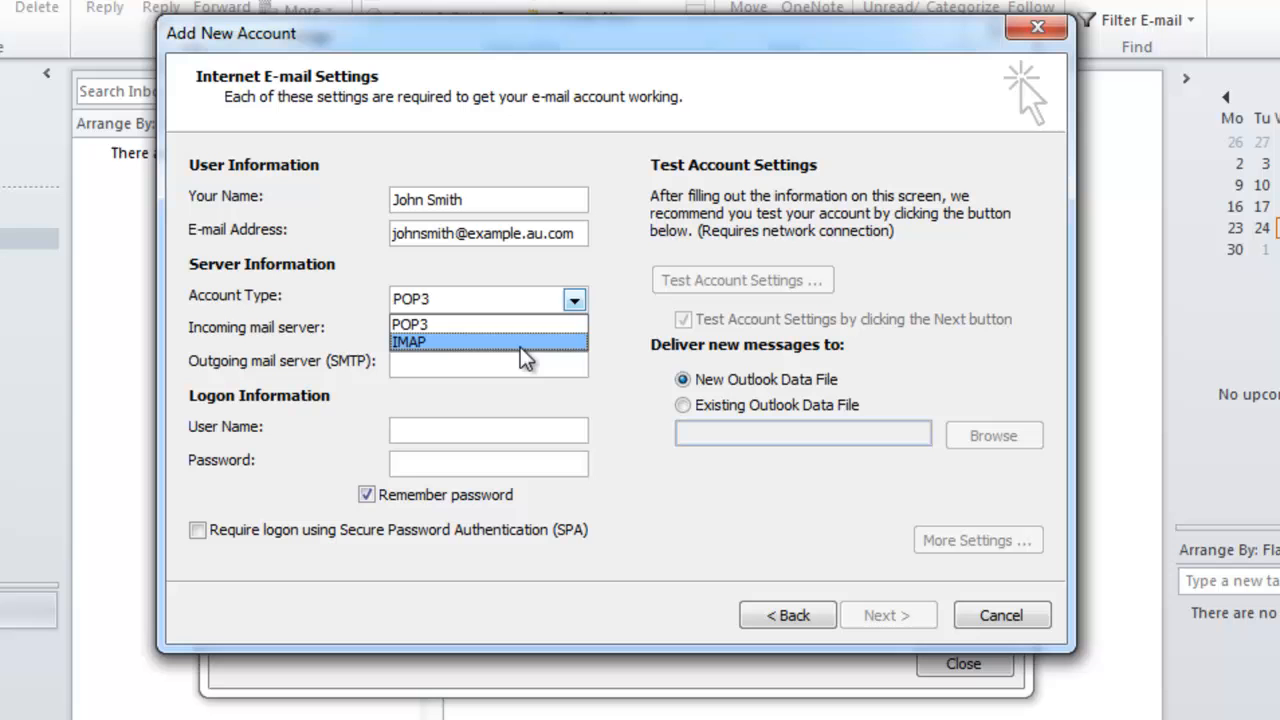
pyautogui.click(408, 324)
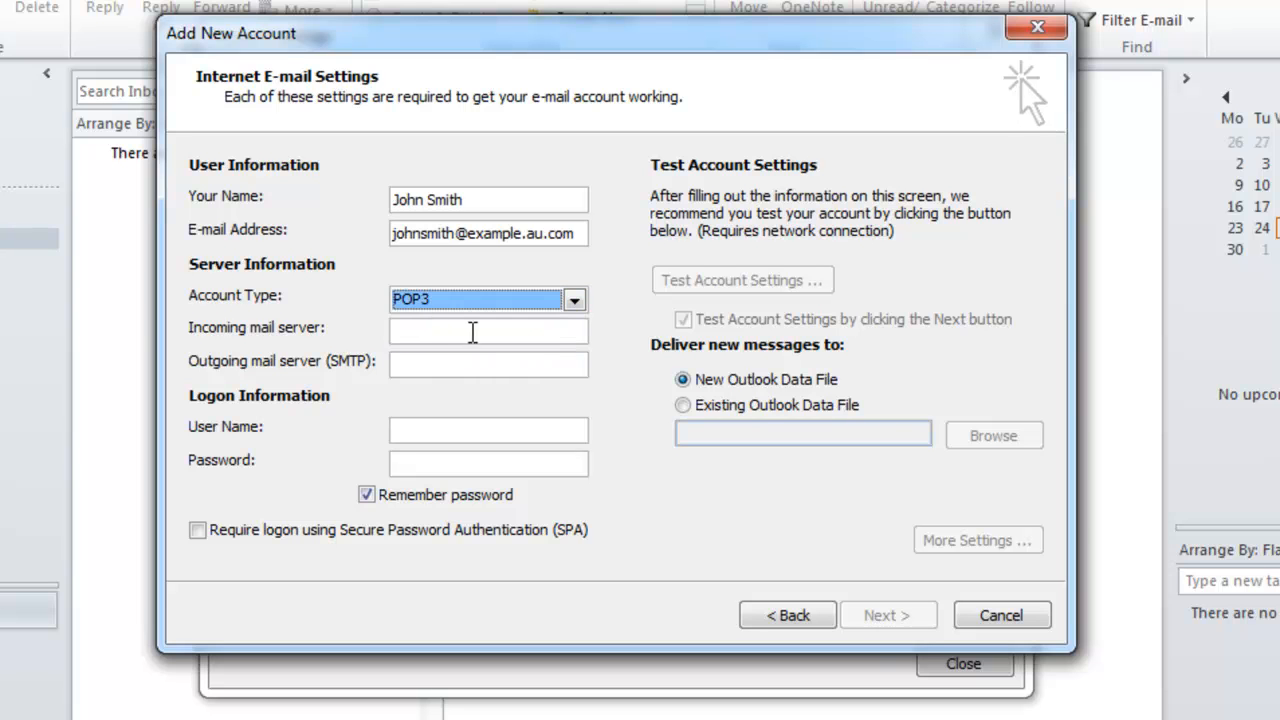
# Enter pop.example.au.com as incoming server and smtp.example.au.com as outgoing SMTP server
pyautogui.click(488, 330)
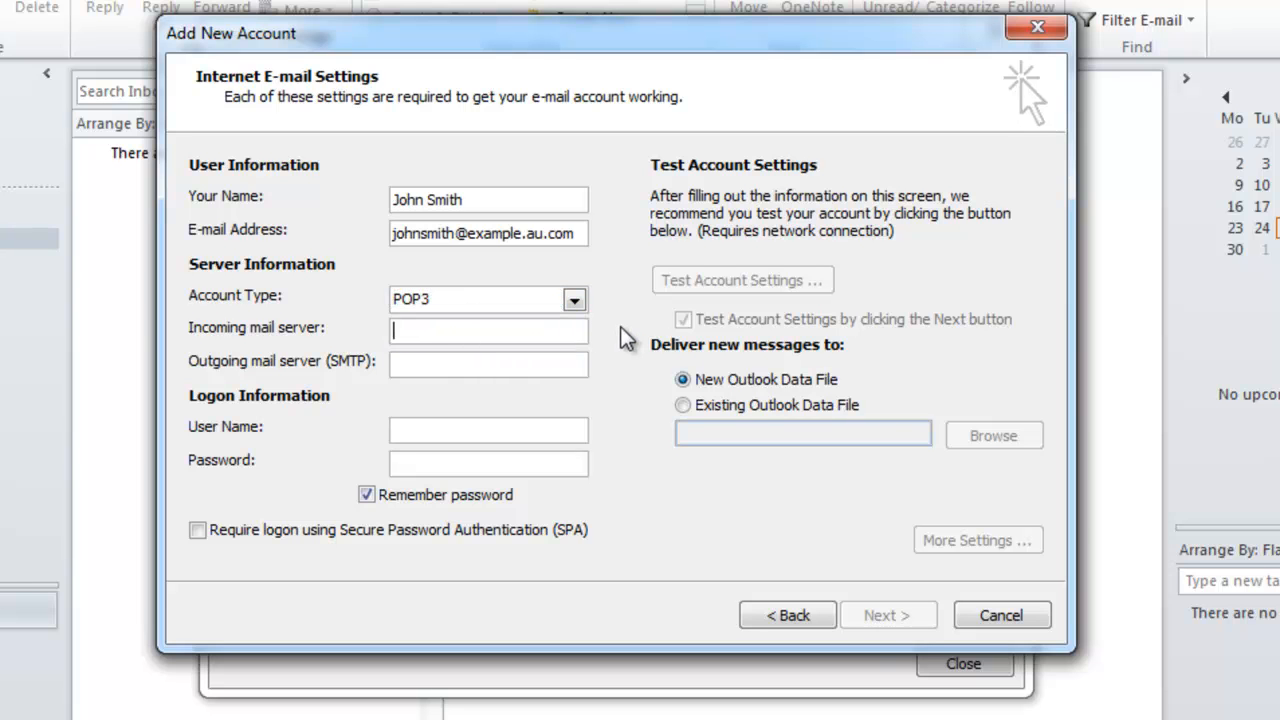
pyautogui.write('p')
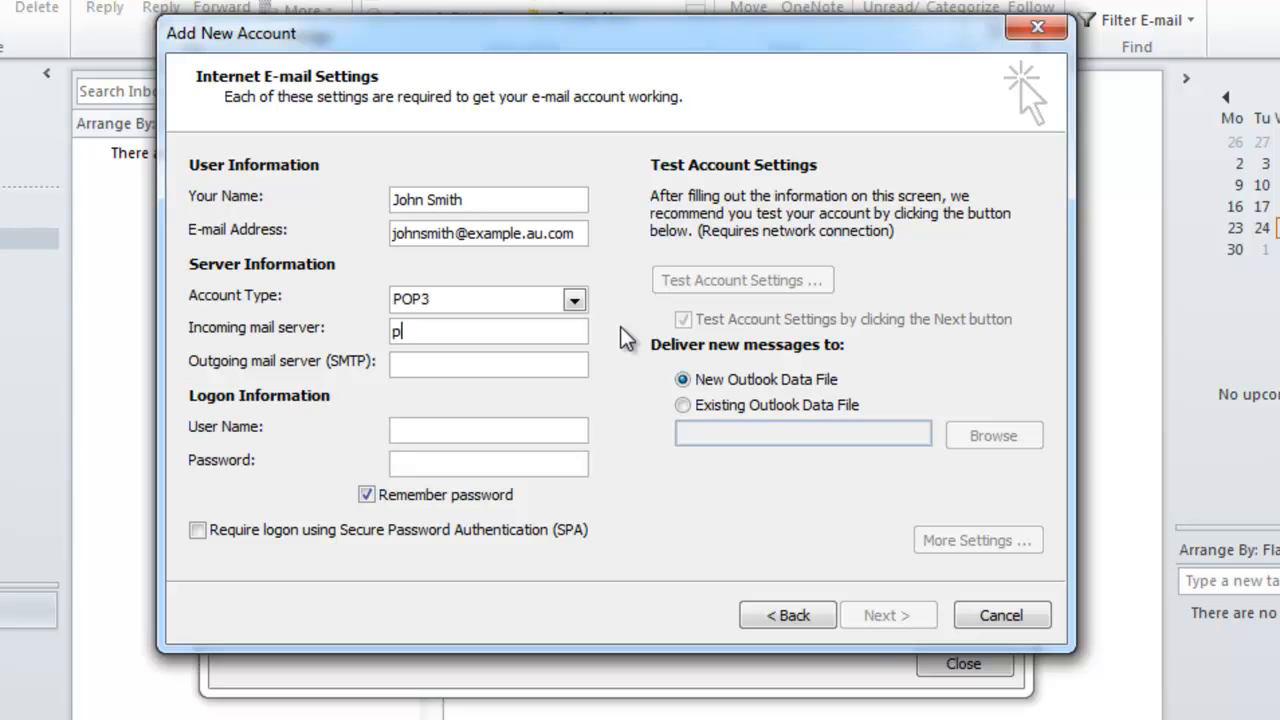
pyautogui.write('op.example.au.com')
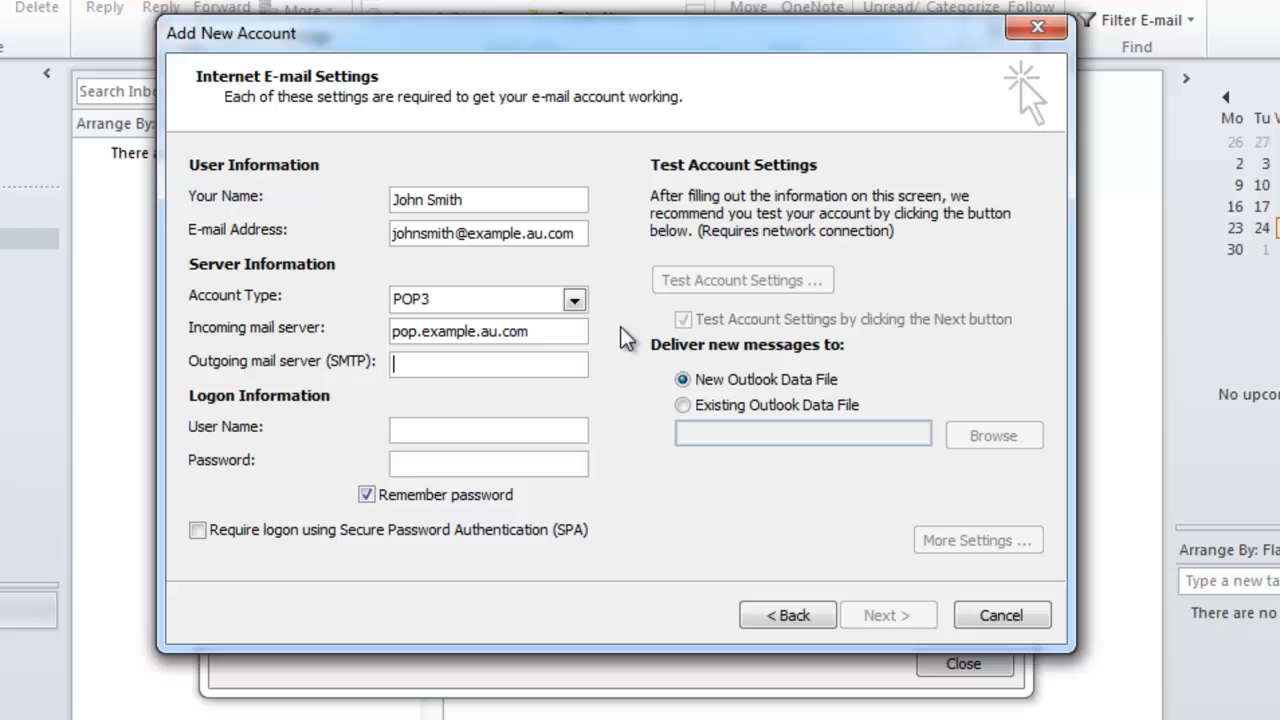
pyautogui.write('smtp.')
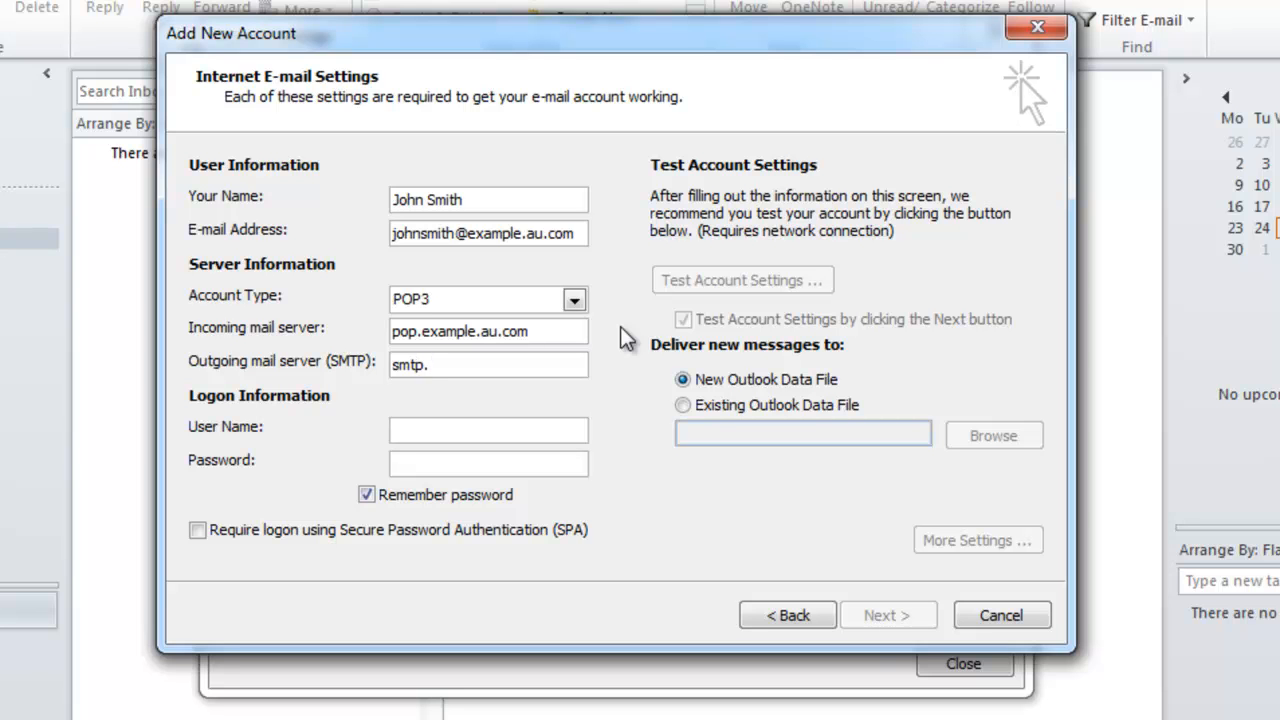
pyautogui.write('example.au.com')
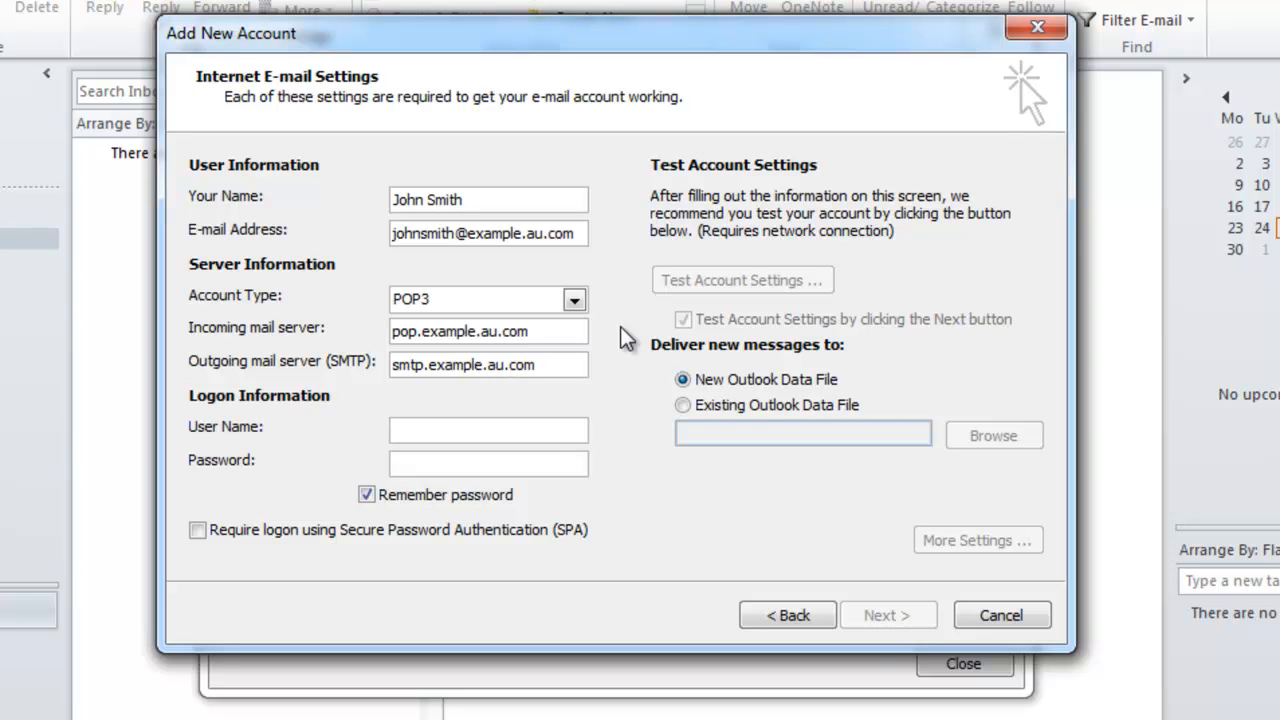
pyautogui.click(488, 428)
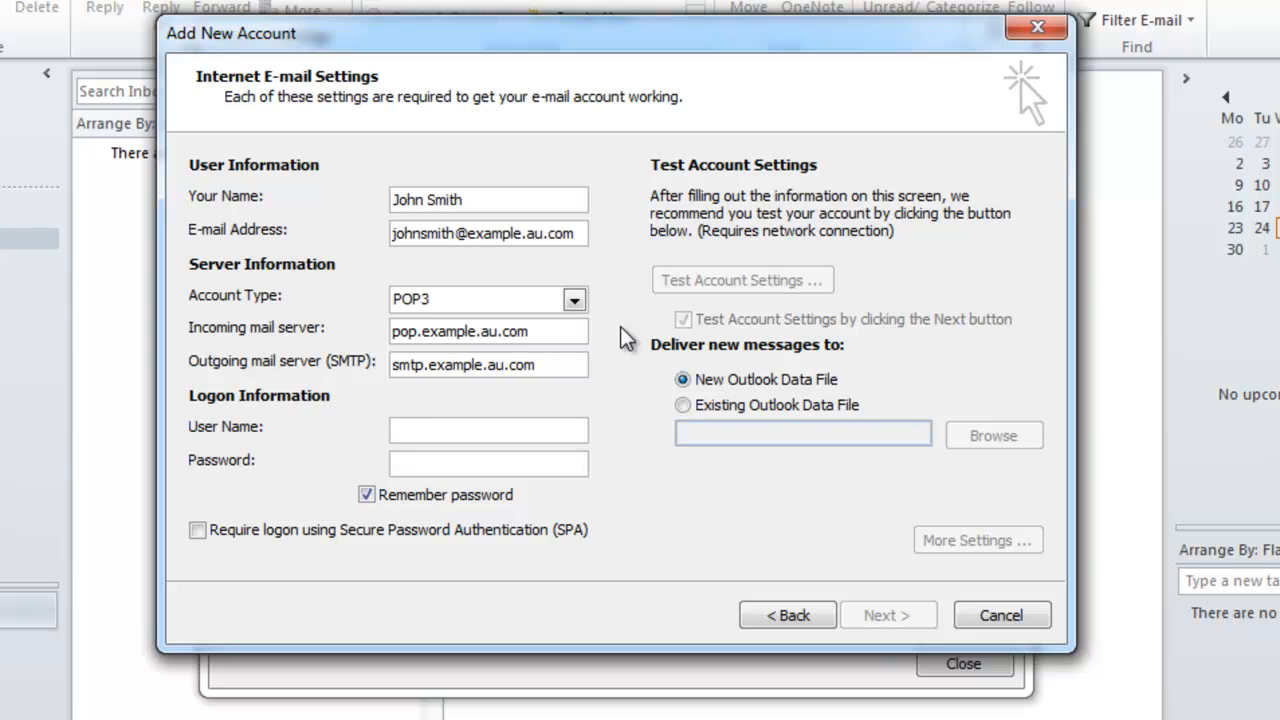
pyautogui.write('johnsmith@example.au.c')
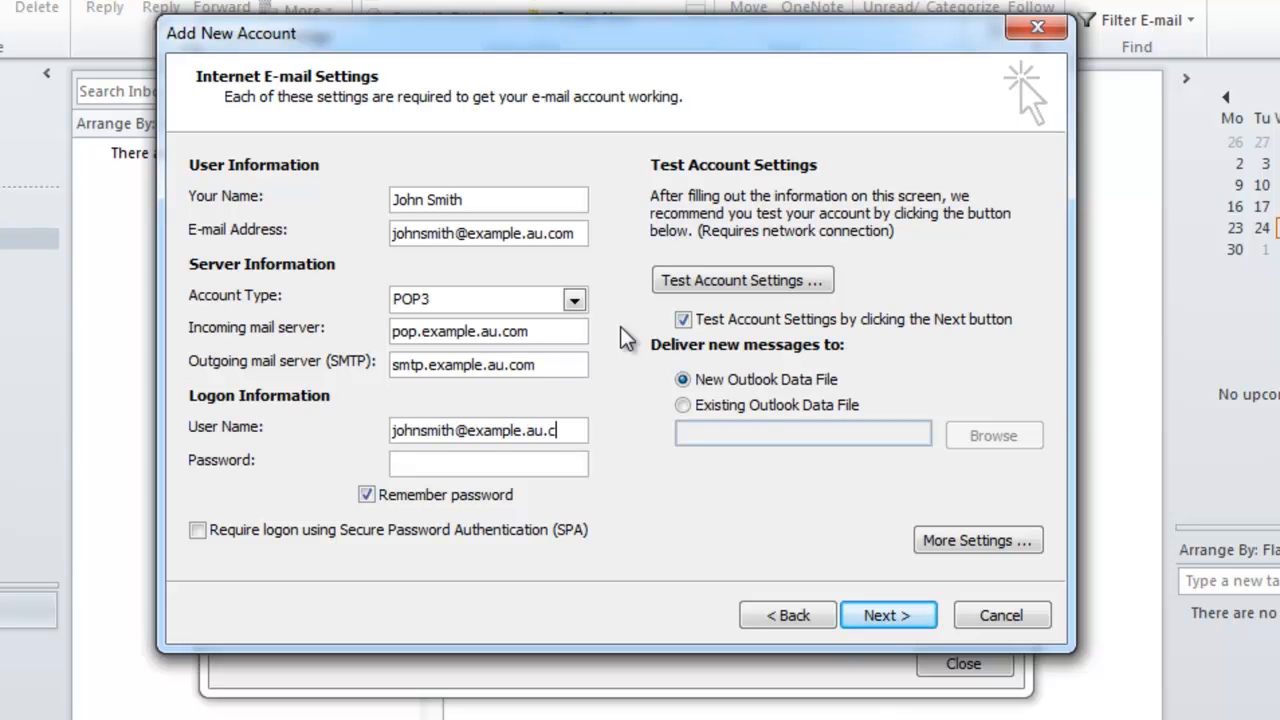
pyautogui.write('****')
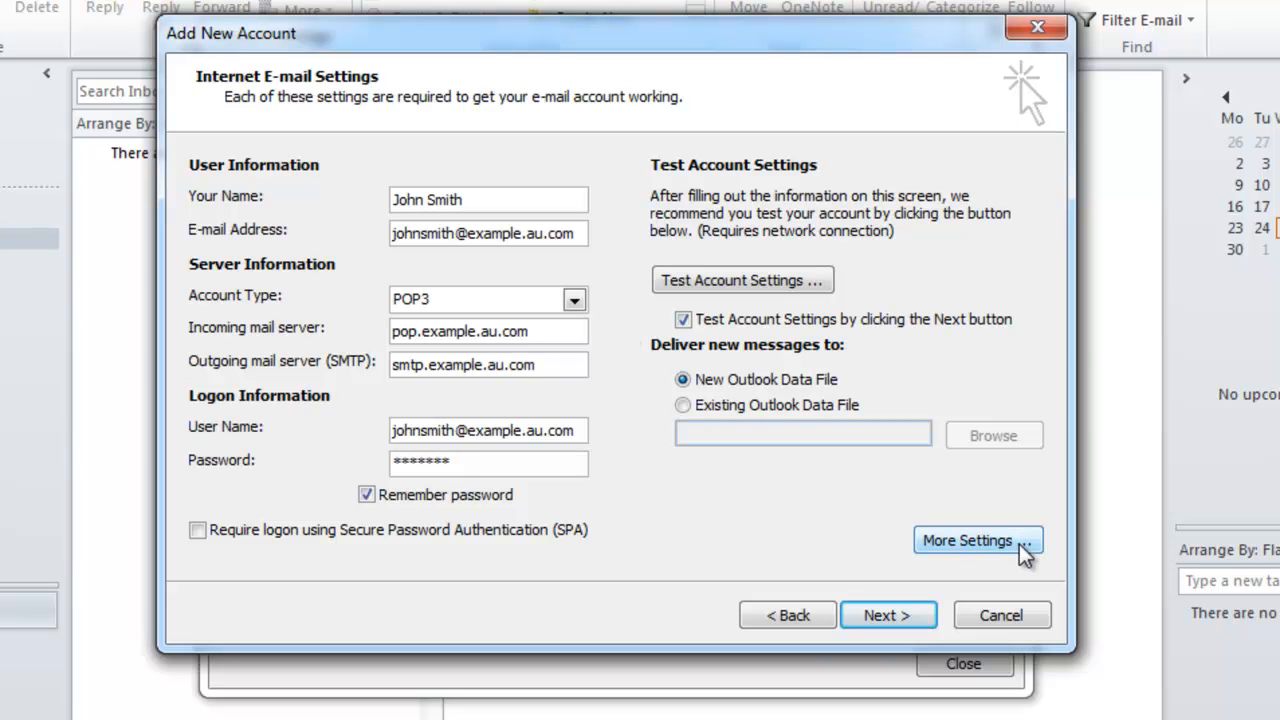
# In More Settings, require SMTP authentication using the incoming server's login
pyautogui.click(976, 540)
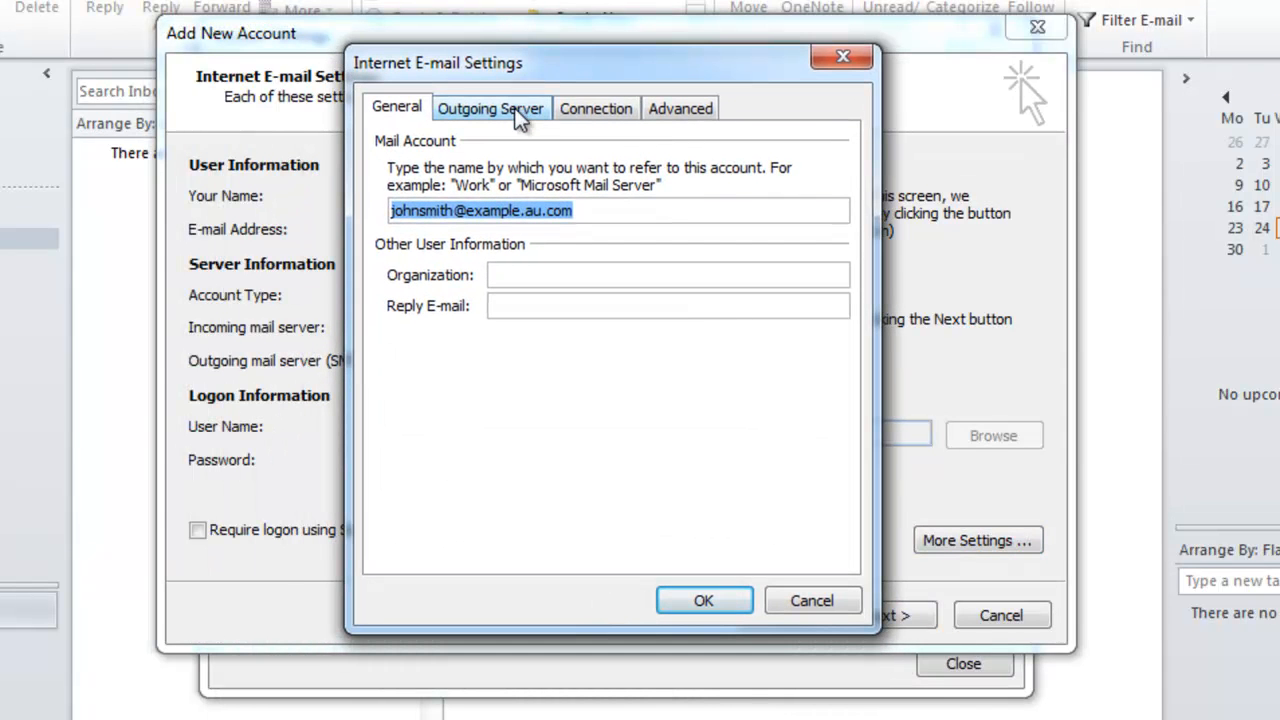
pyautogui.click(490, 108)
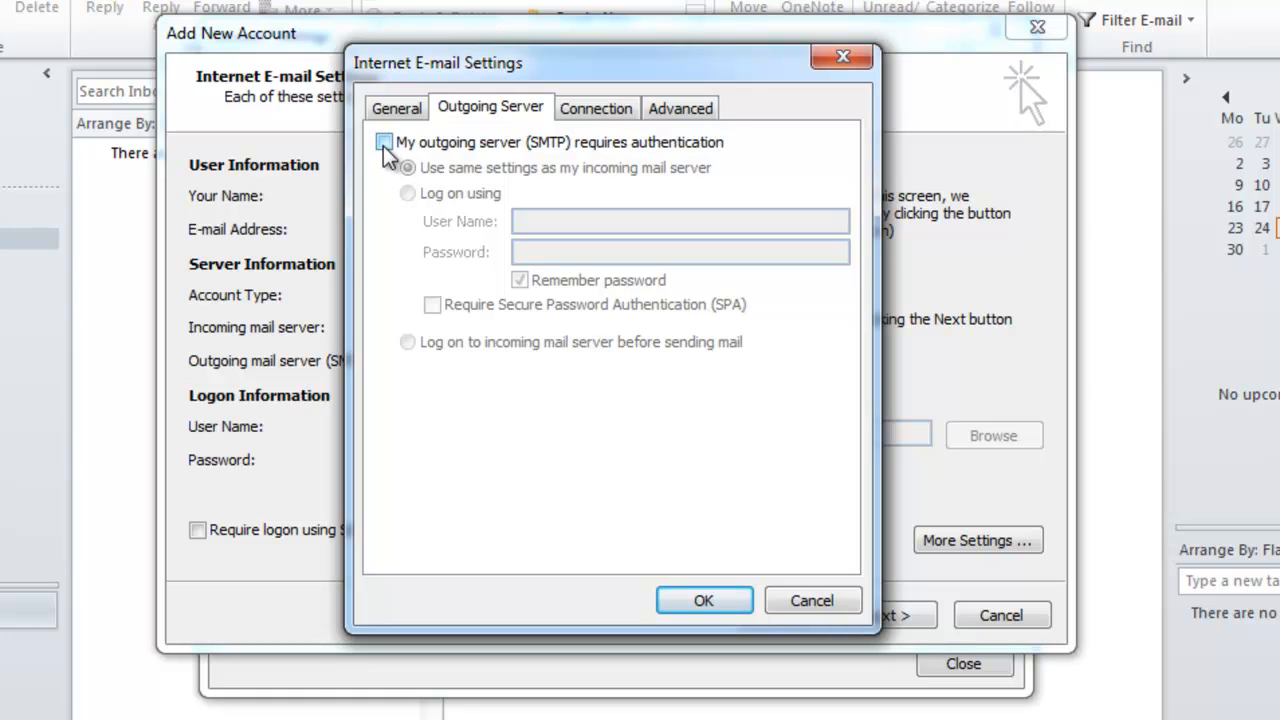
pyautogui.click(384, 142)
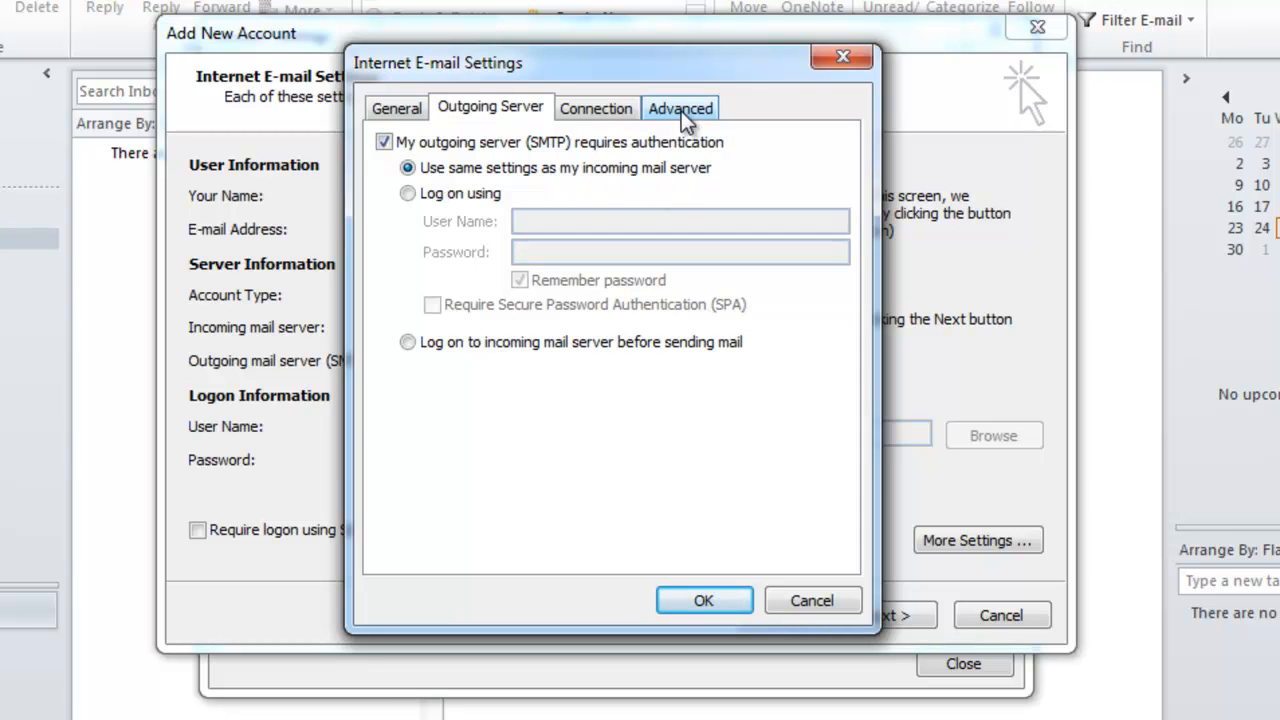
# On Advanced, try SSL with port 465, then settle on outgoing port 587 with no encryption
pyautogui.click(680, 108)
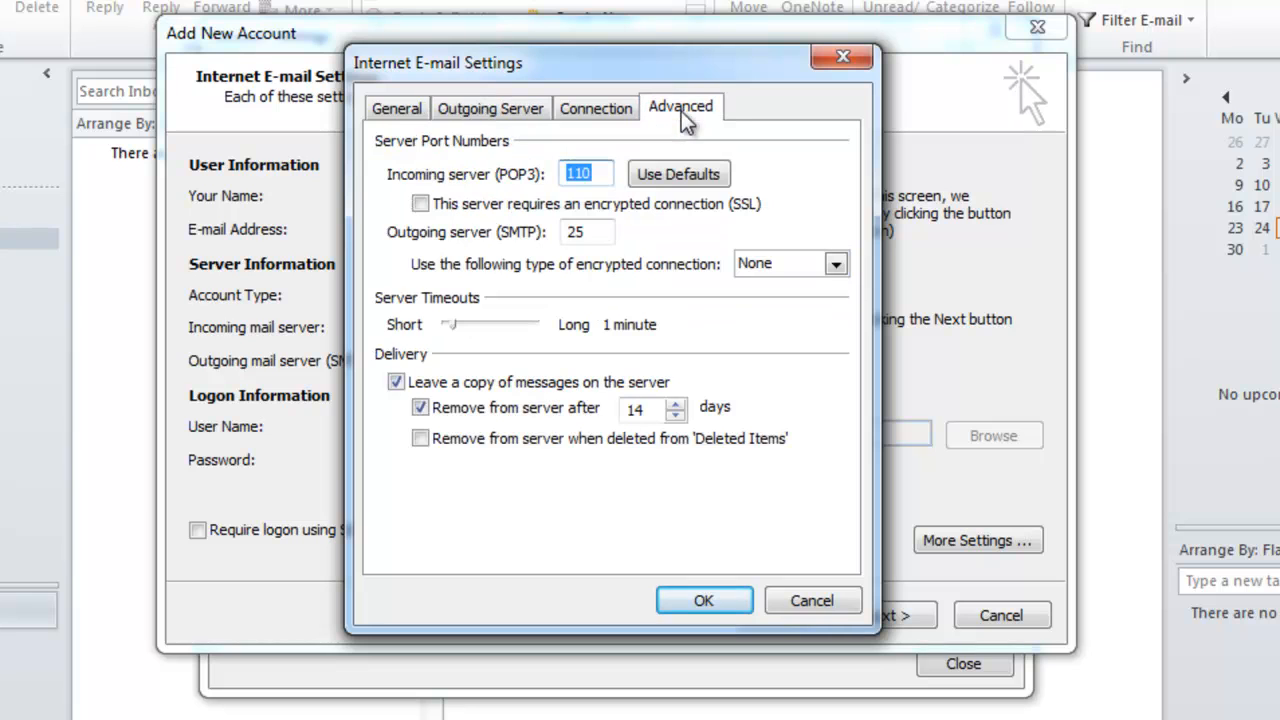
pyautogui.moveTo(808, 178)
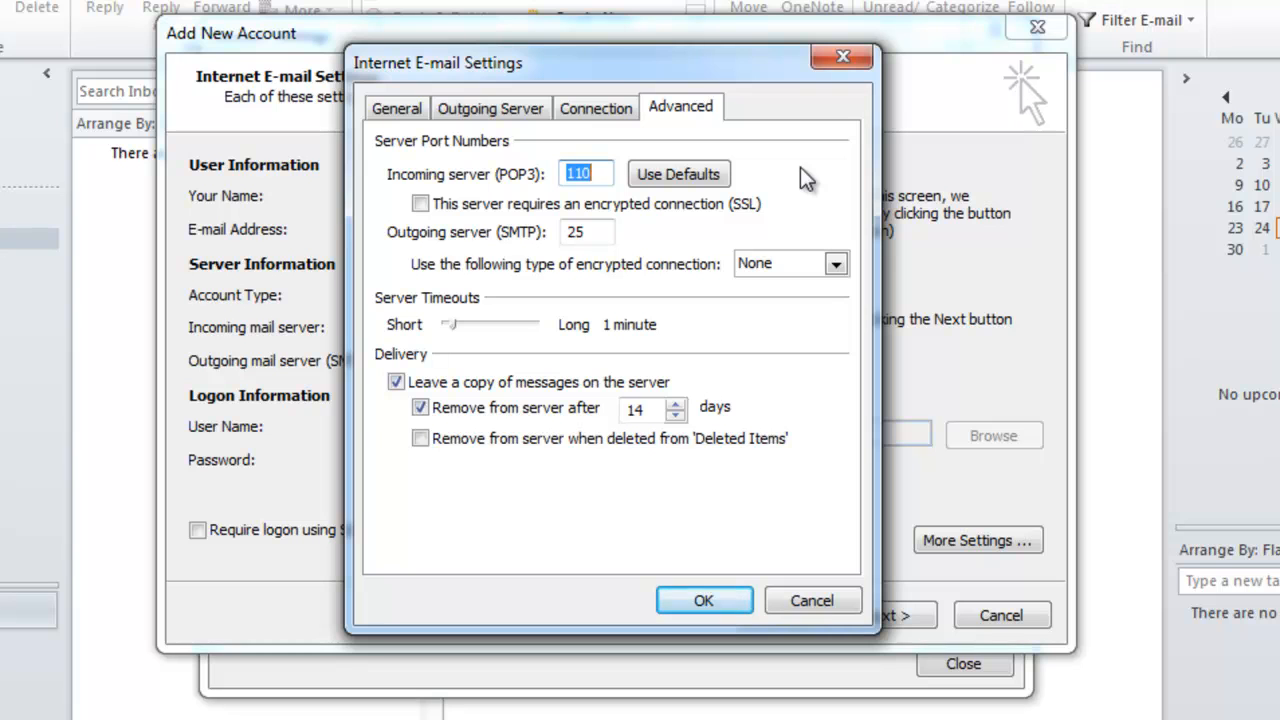
pyautogui.click(586, 232)
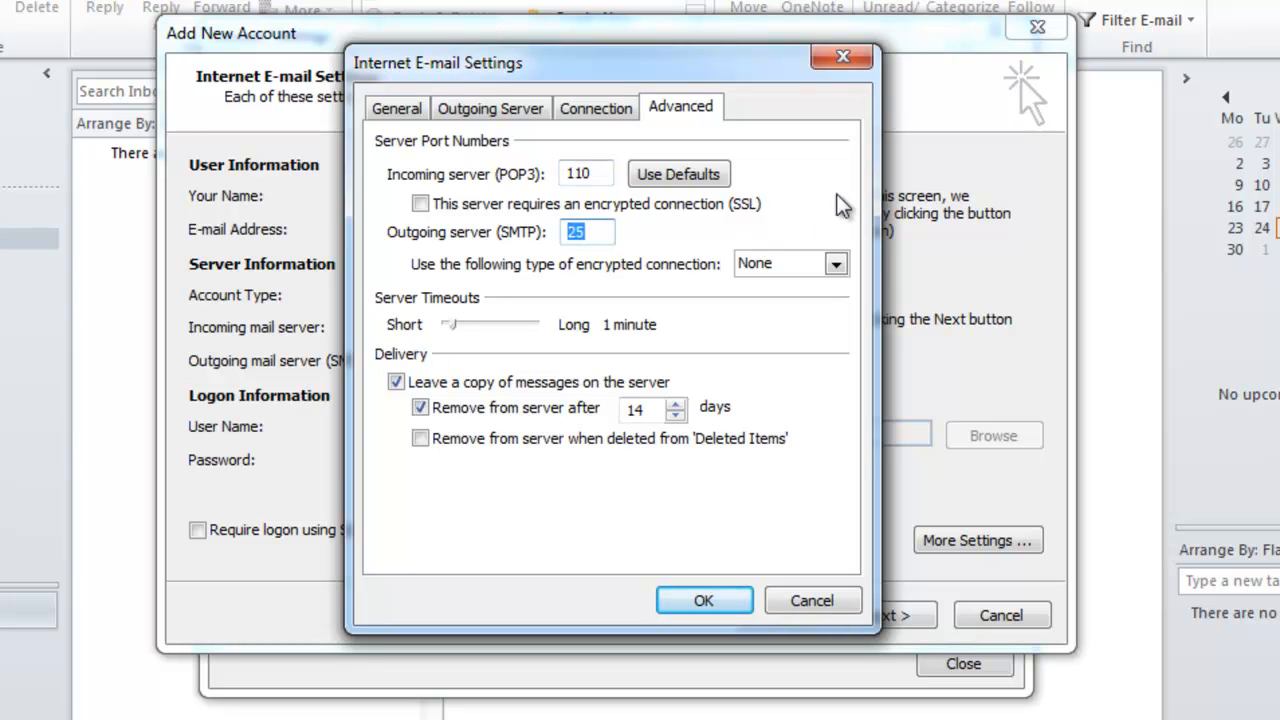
pyautogui.write('587')
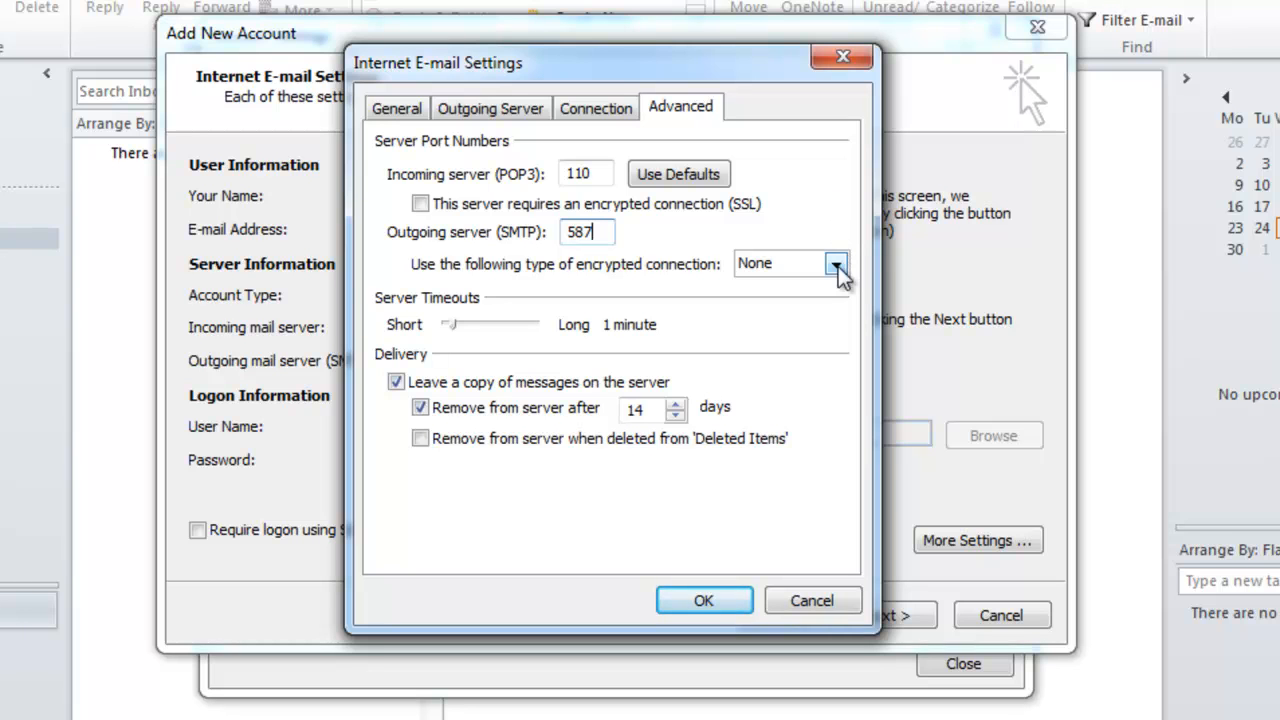
pyautogui.click(836, 264)
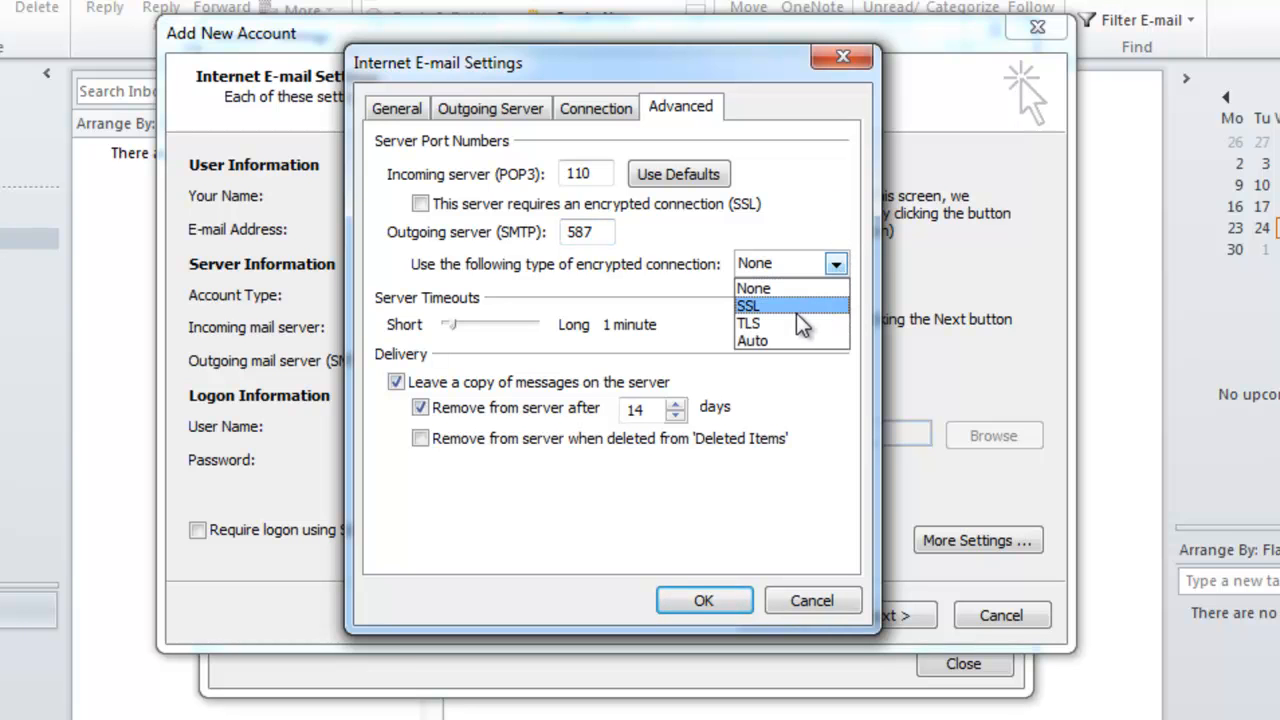
pyautogui.click(748, 304)
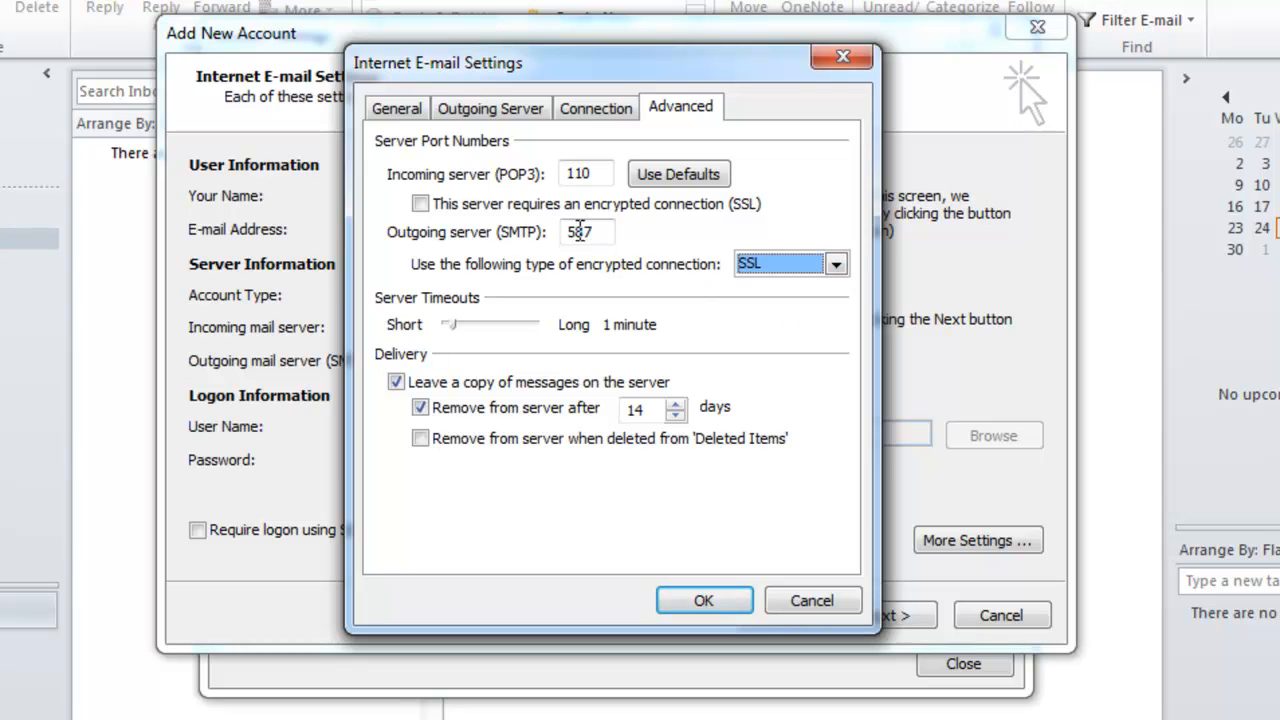
pyautogui.click(586, 232)
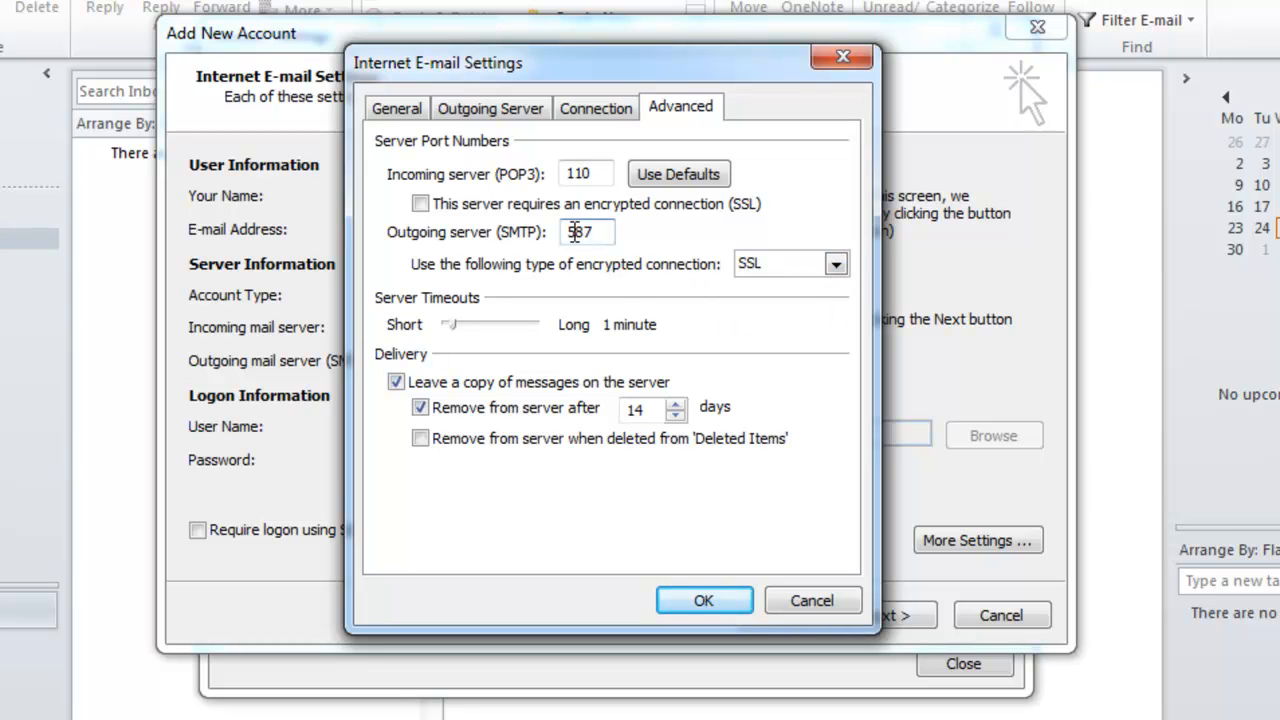
pyautogui.write('465')
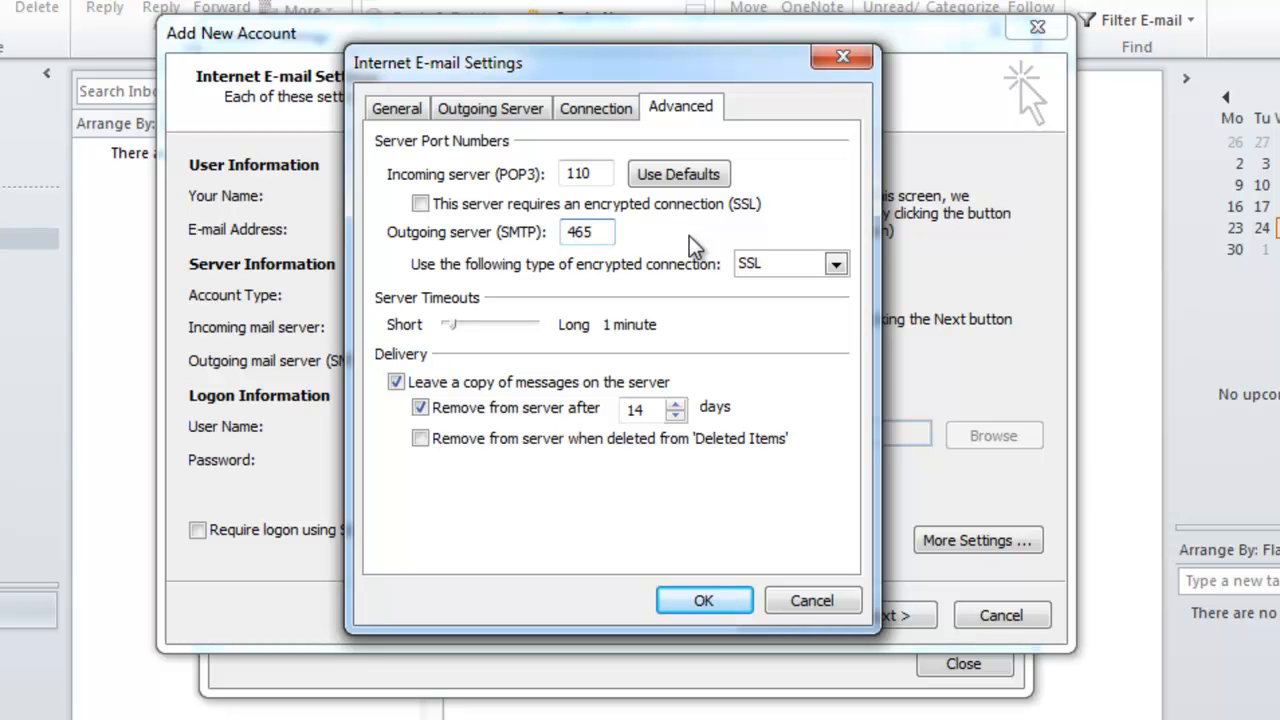
pyautogui.click(780, 264)
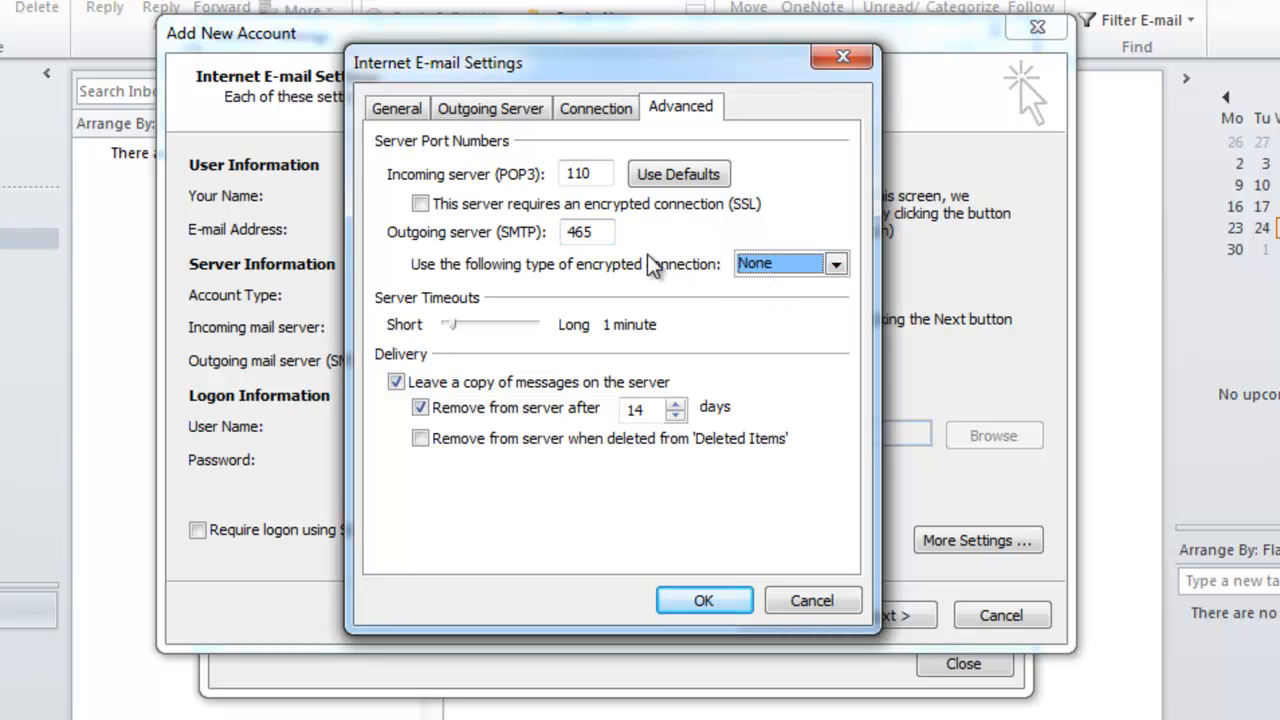
pyautogui.write('587')
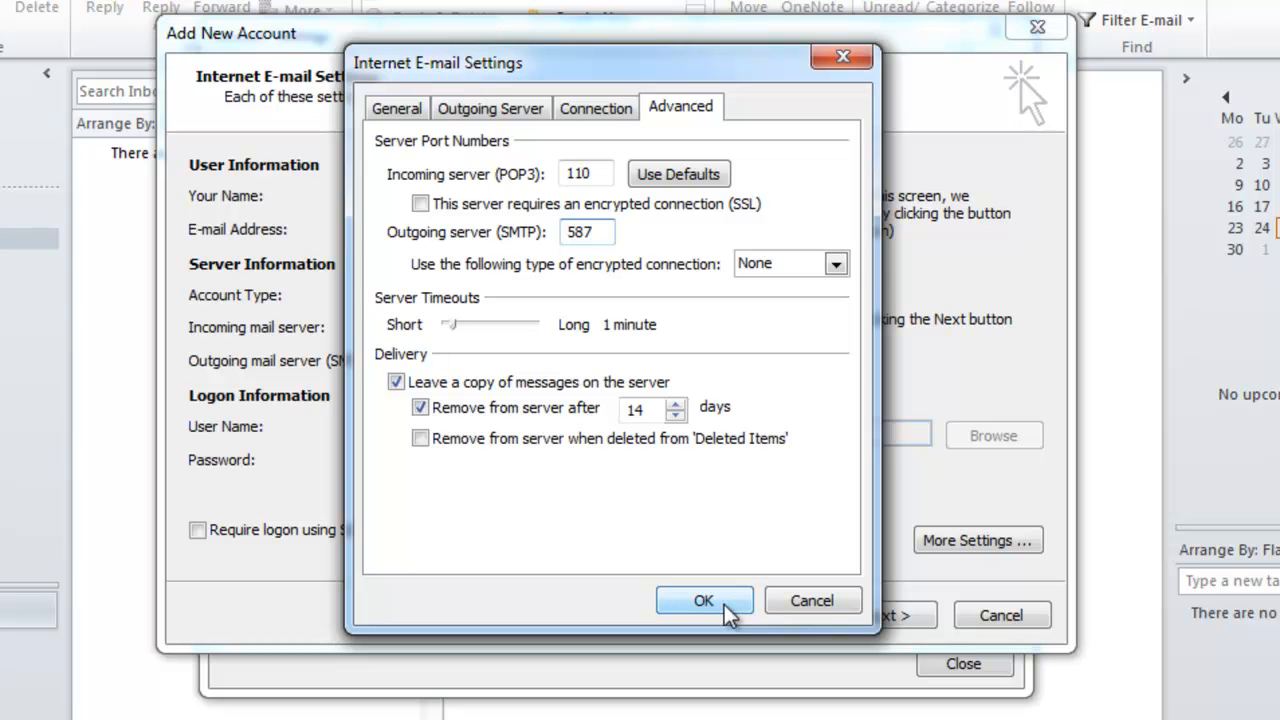
# Save the extra settings and run Test Account Settings, both tasks completing successfully
pyautogui.click(704, 600)
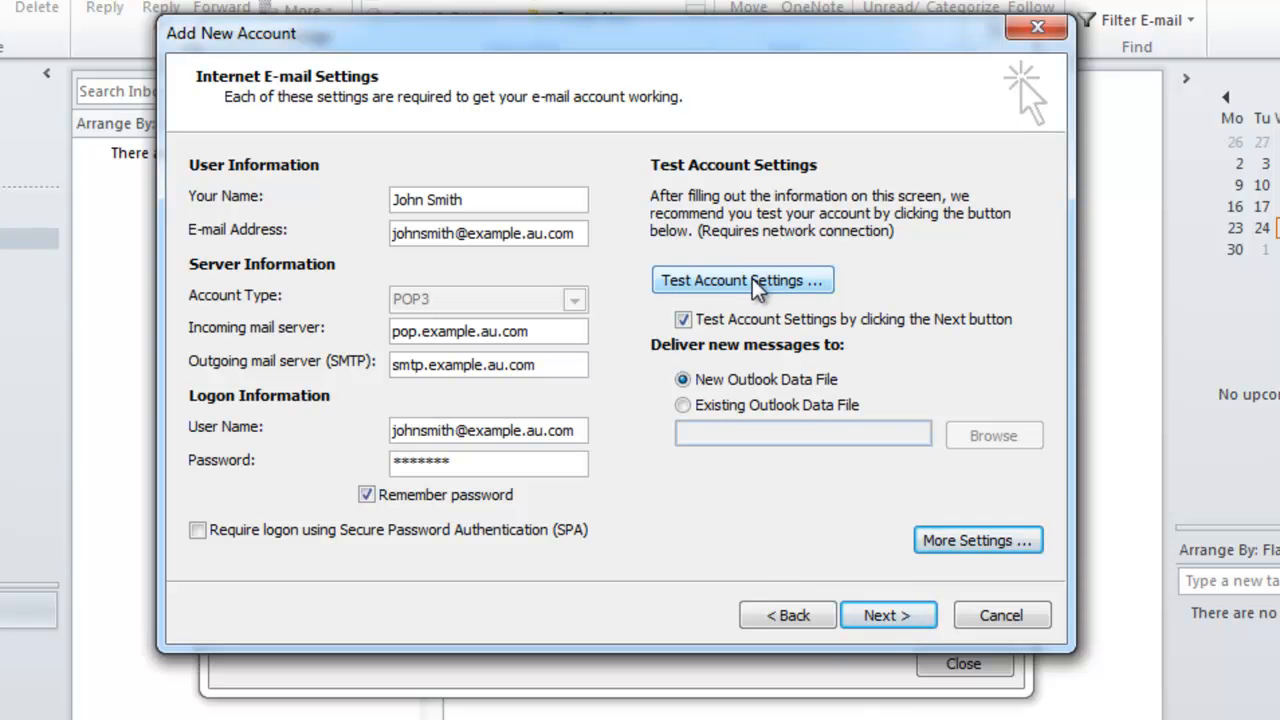
pyautogui.click(742, 280)
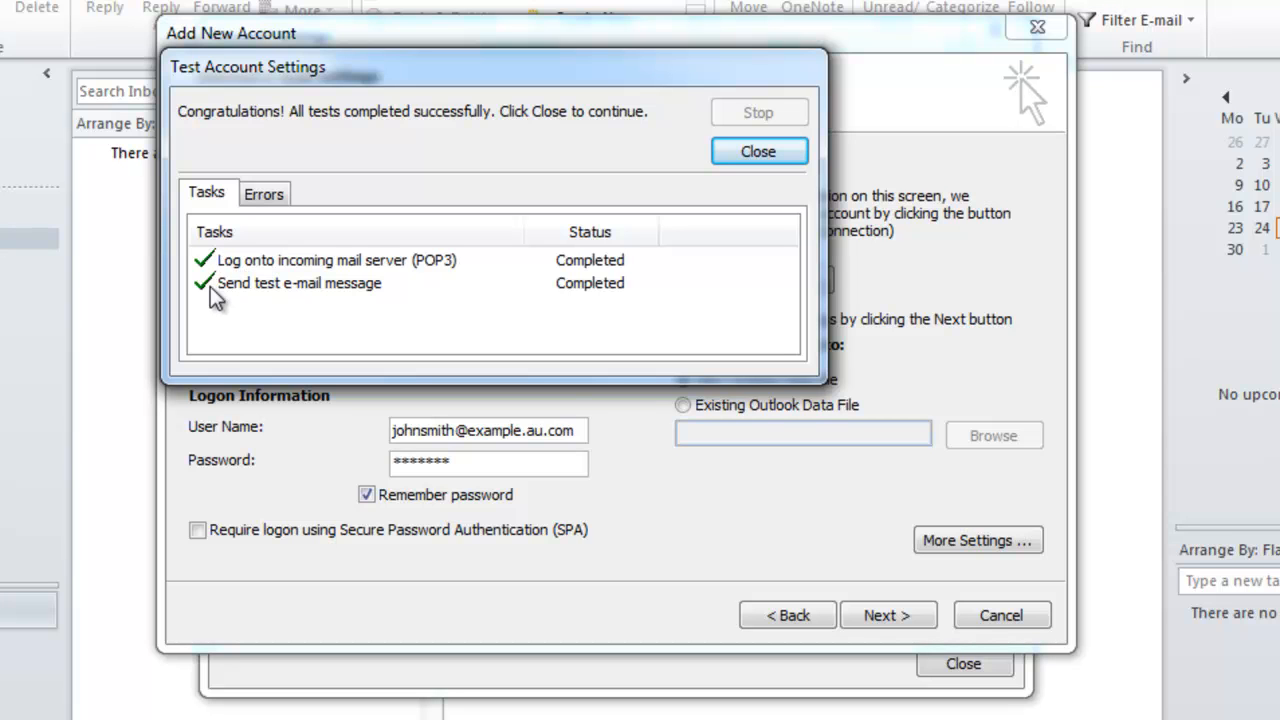
pyautogui.moveTo(770, 206)
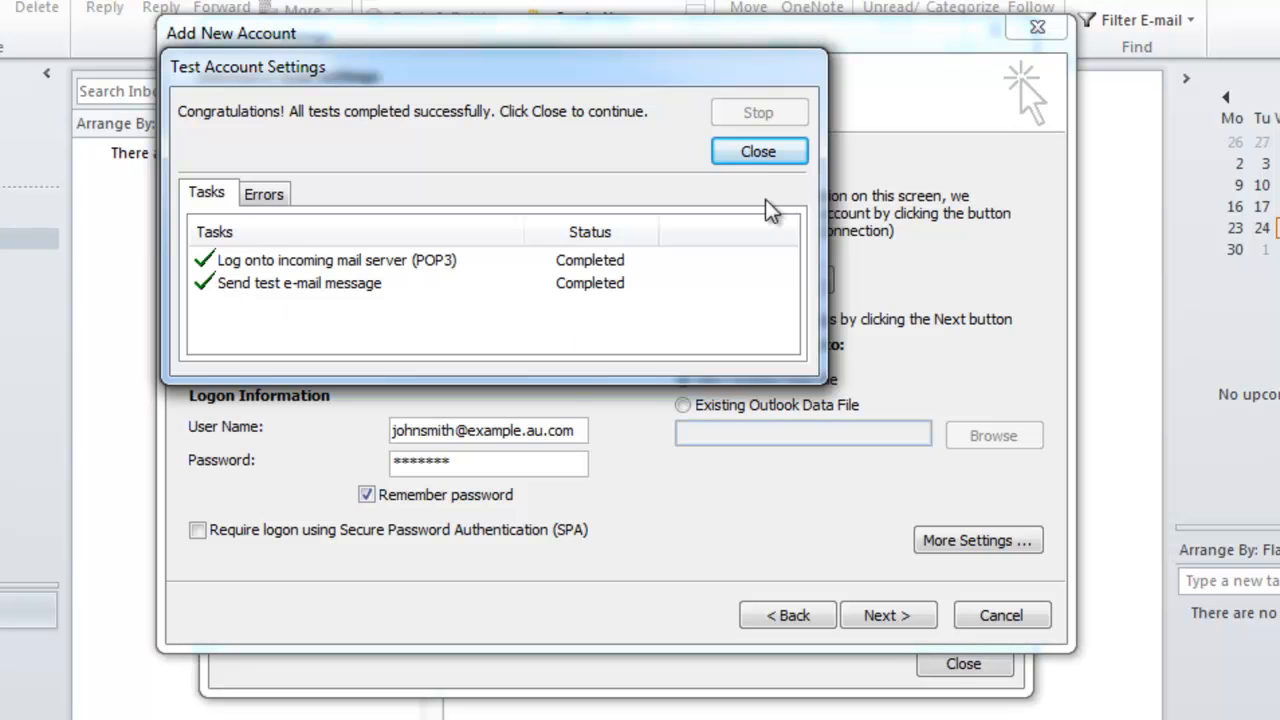
pyautogui.click(758, 152)
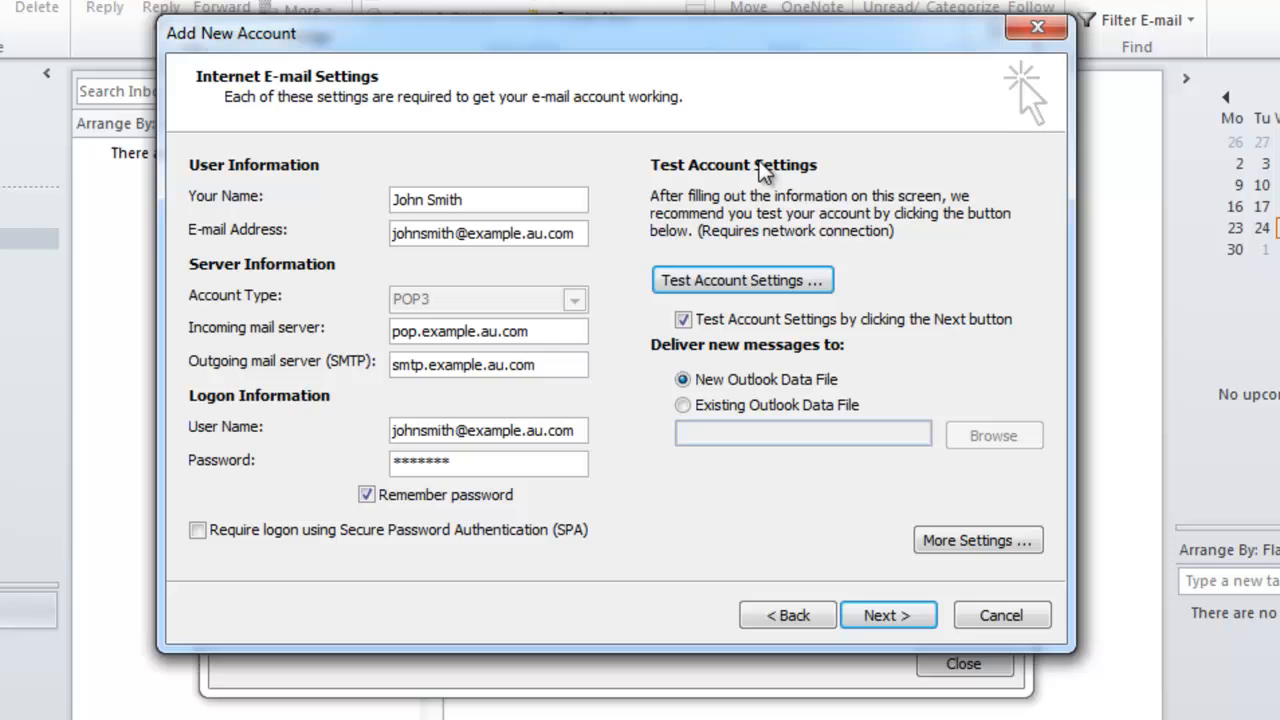
# Finish the wizard, close Account Settings and view the new account on the info page
pyautogui.click(888, 616)
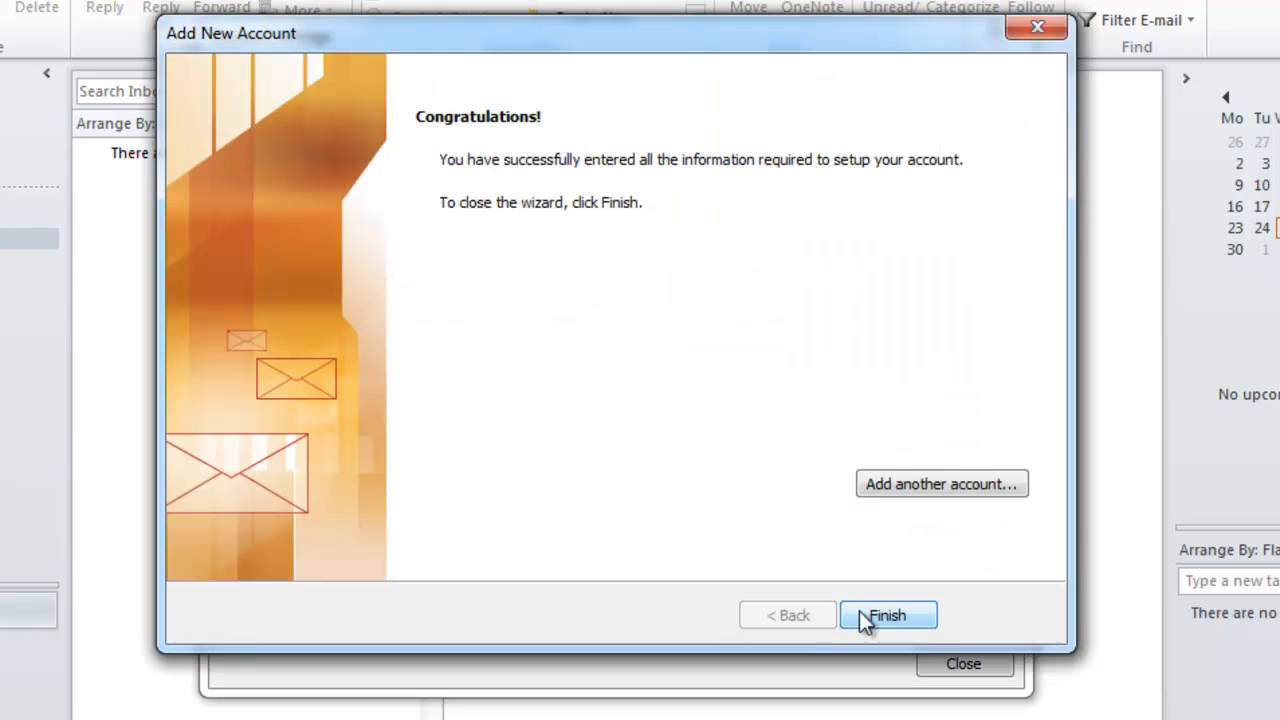
pyautogui.click(888, 616)
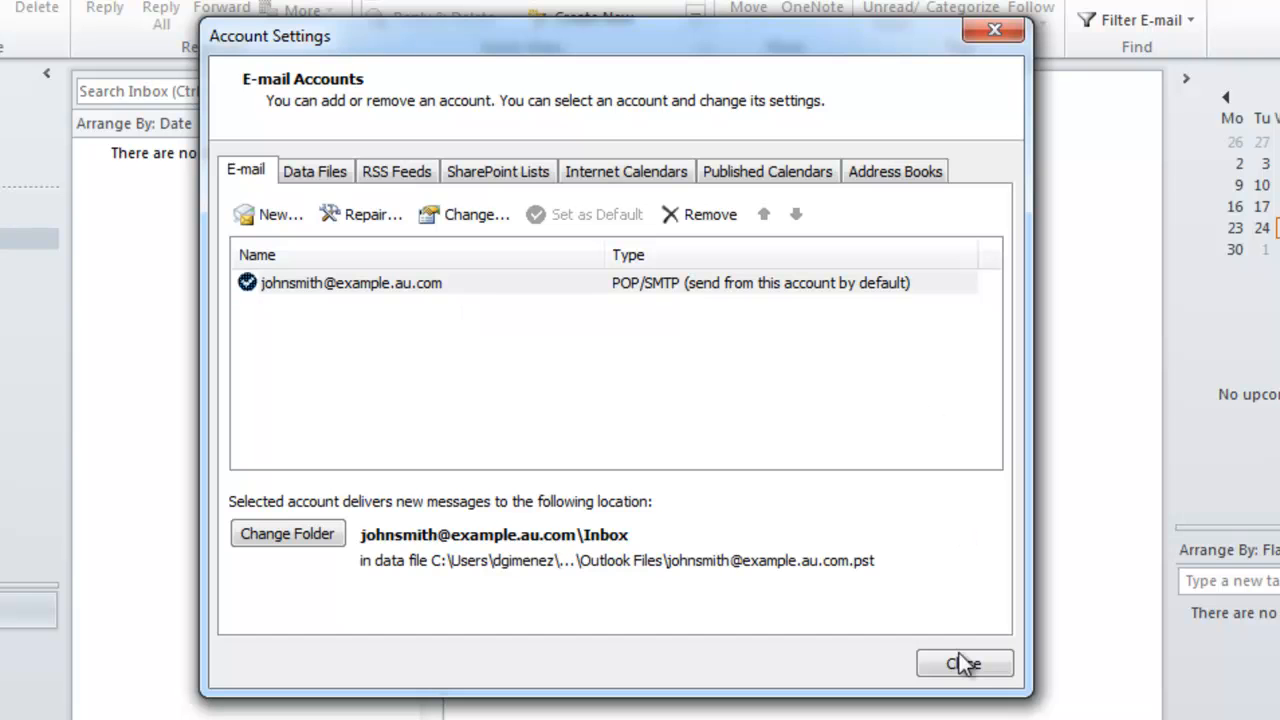
pyautogui.click(964, 664)
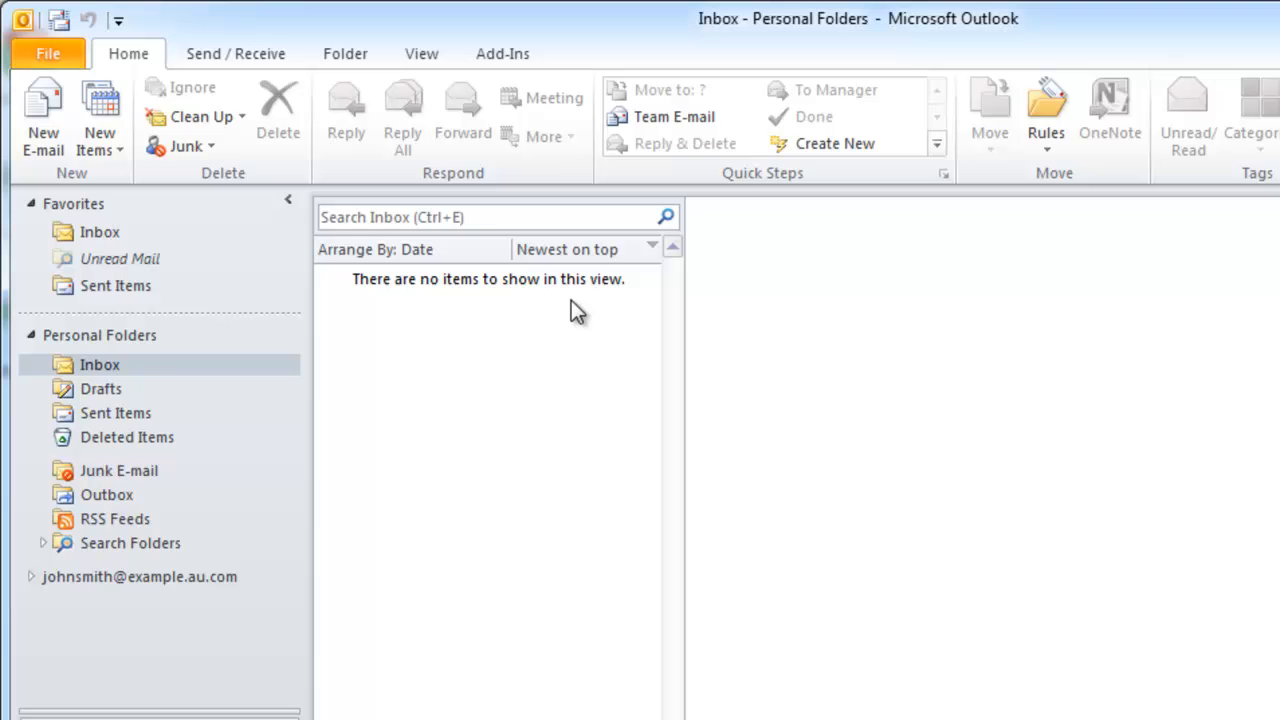
pyautogui.moveTo(514, 396)
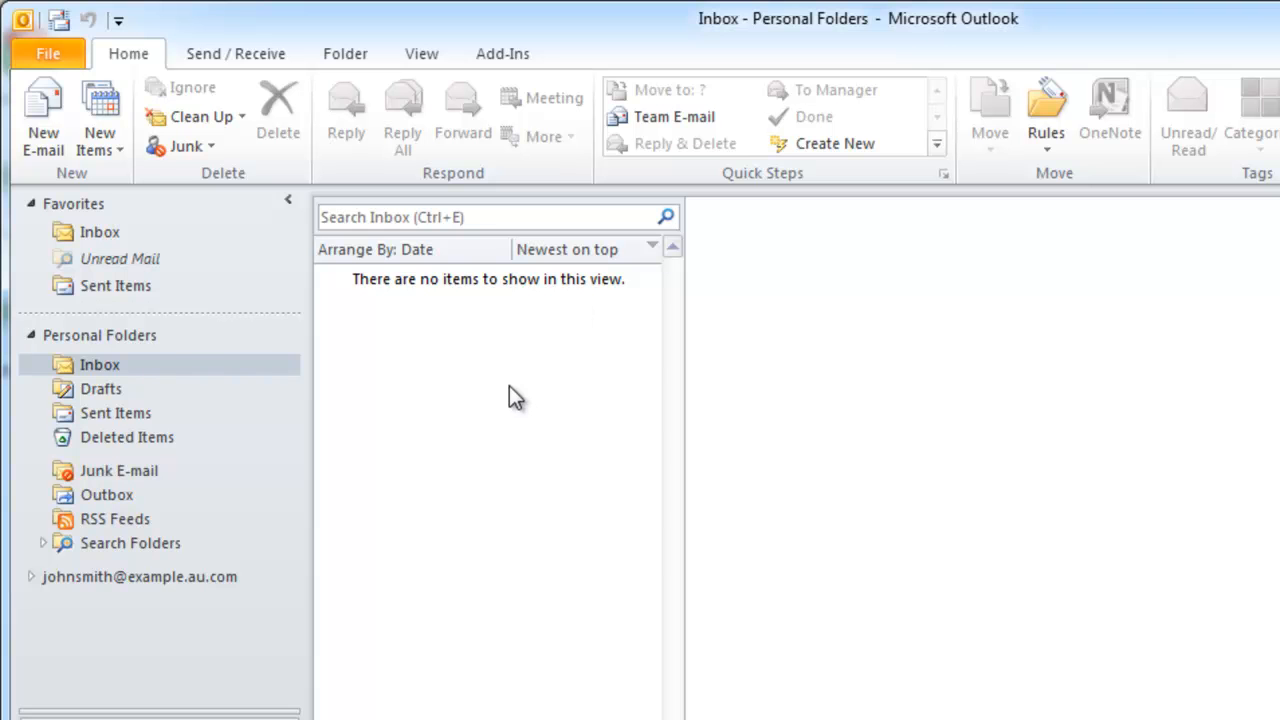
pyautogui.click(48, 52)
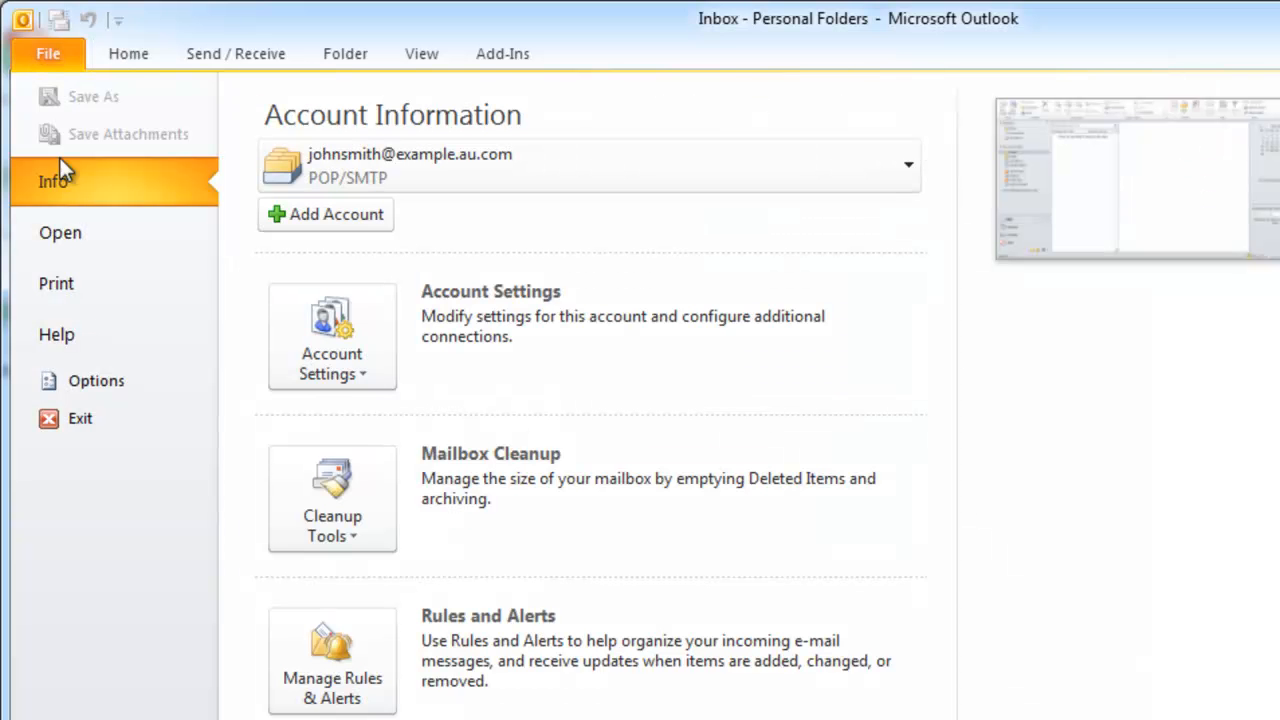
pyautogui.click(332, 336)
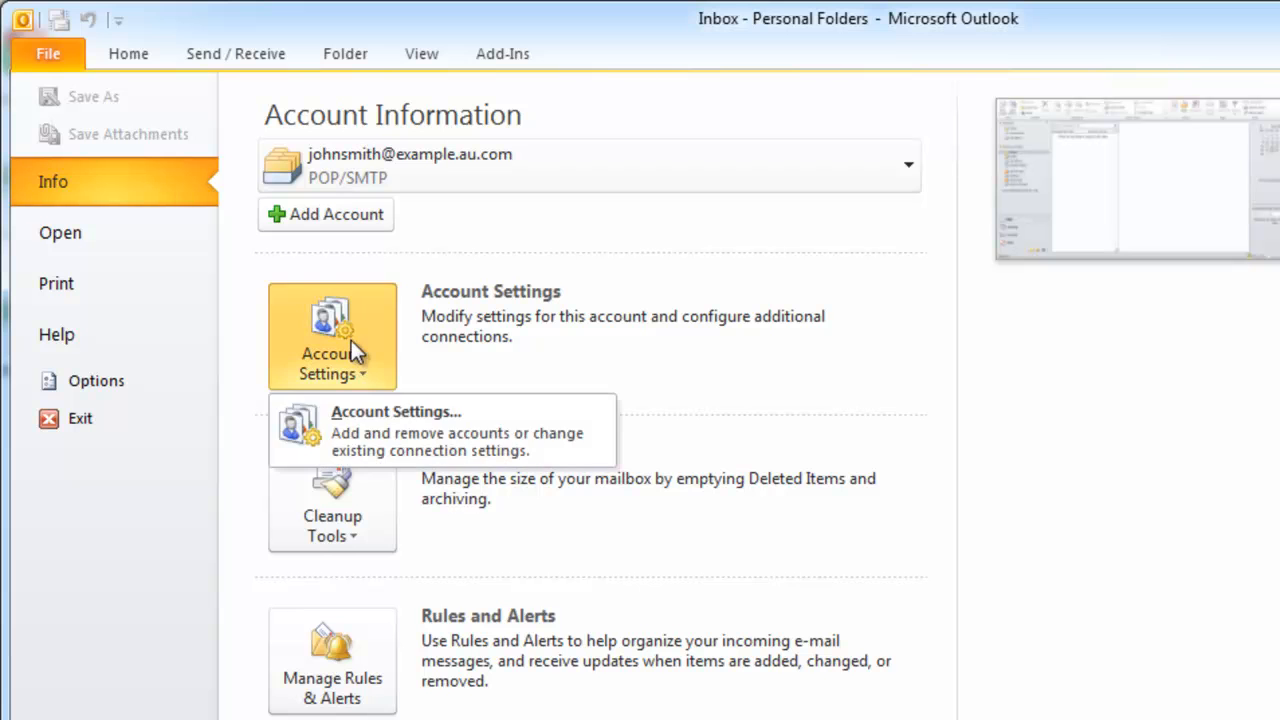
pyautogui.click(396, 412)
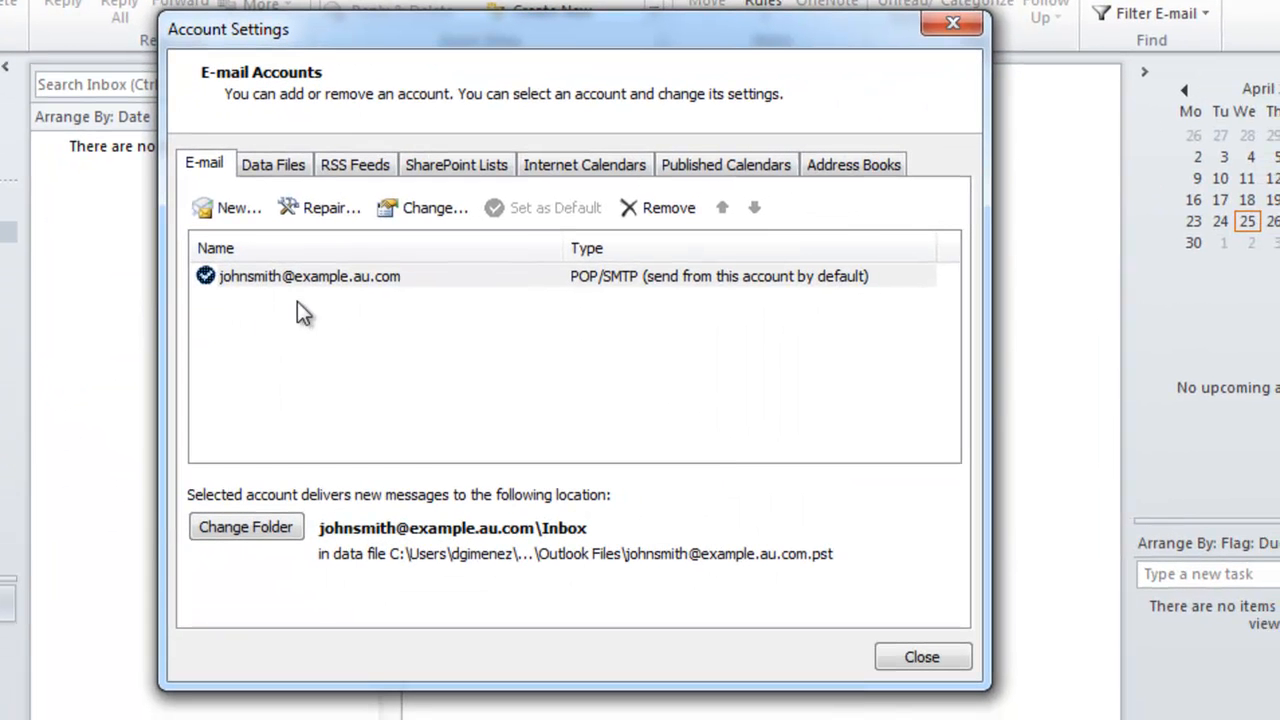
pyautogui.click(310, 276)
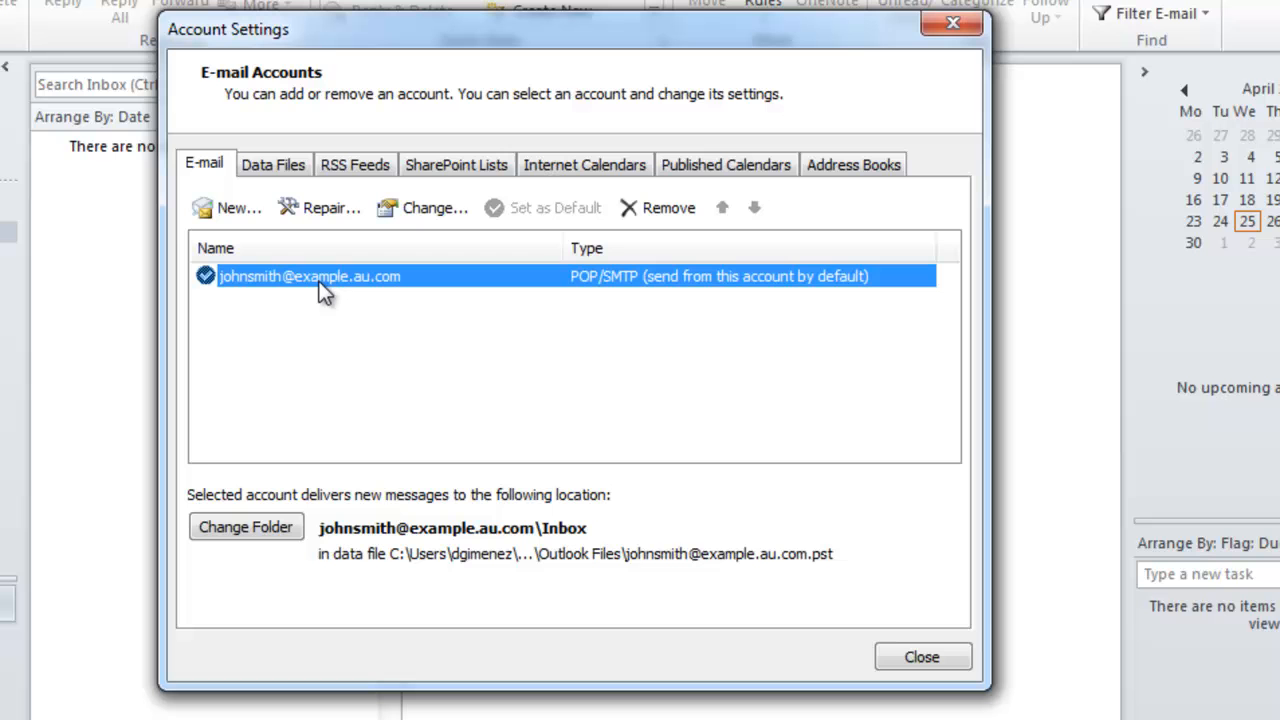
pyautogui.click(432, 208)
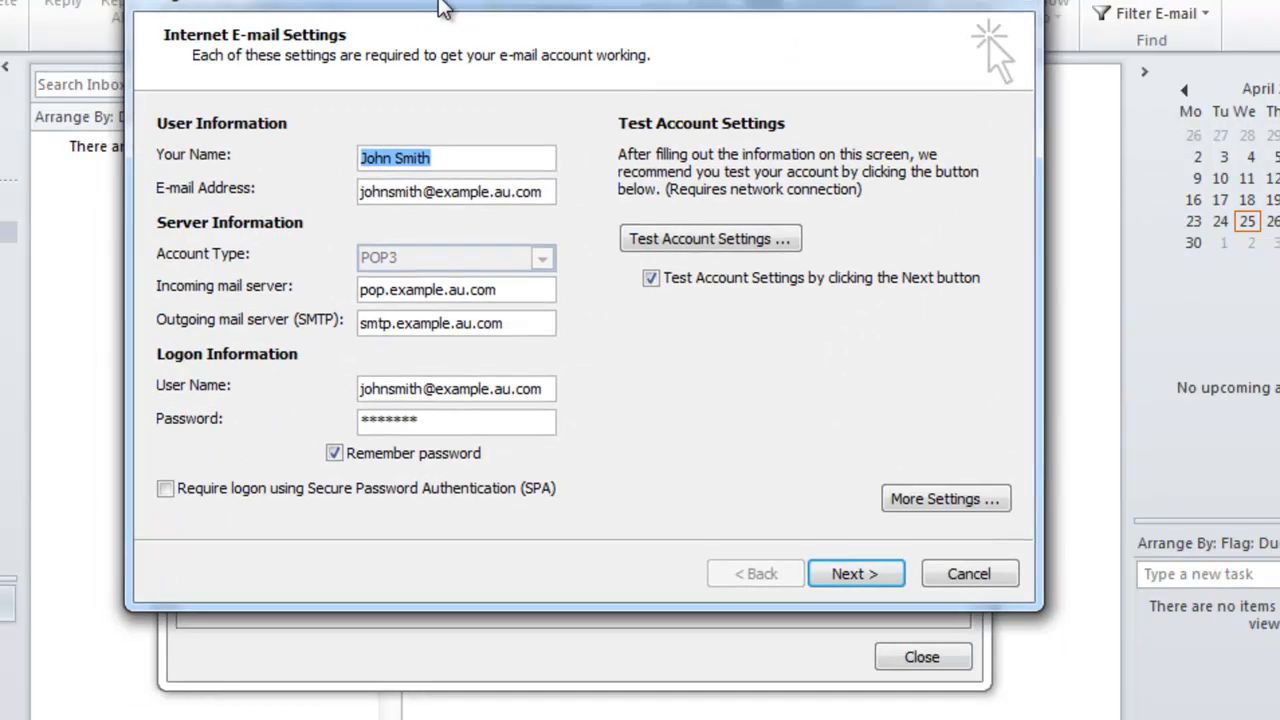